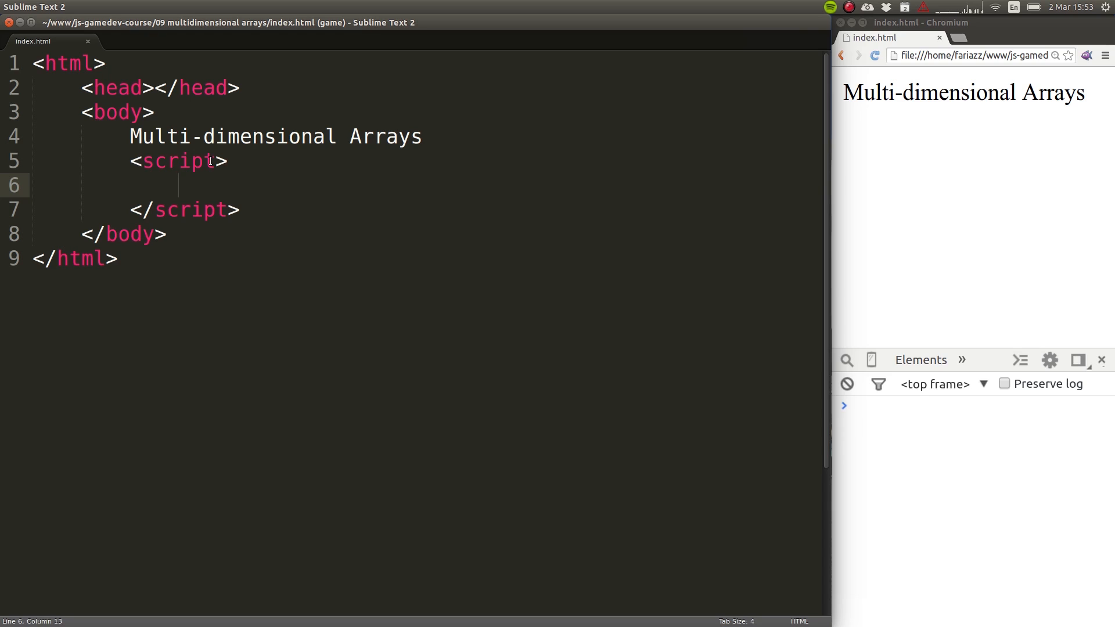
# Type the outer array skeleton var a = [23, 33, [], 32] inside the script.
pyautogui.write('var a =')
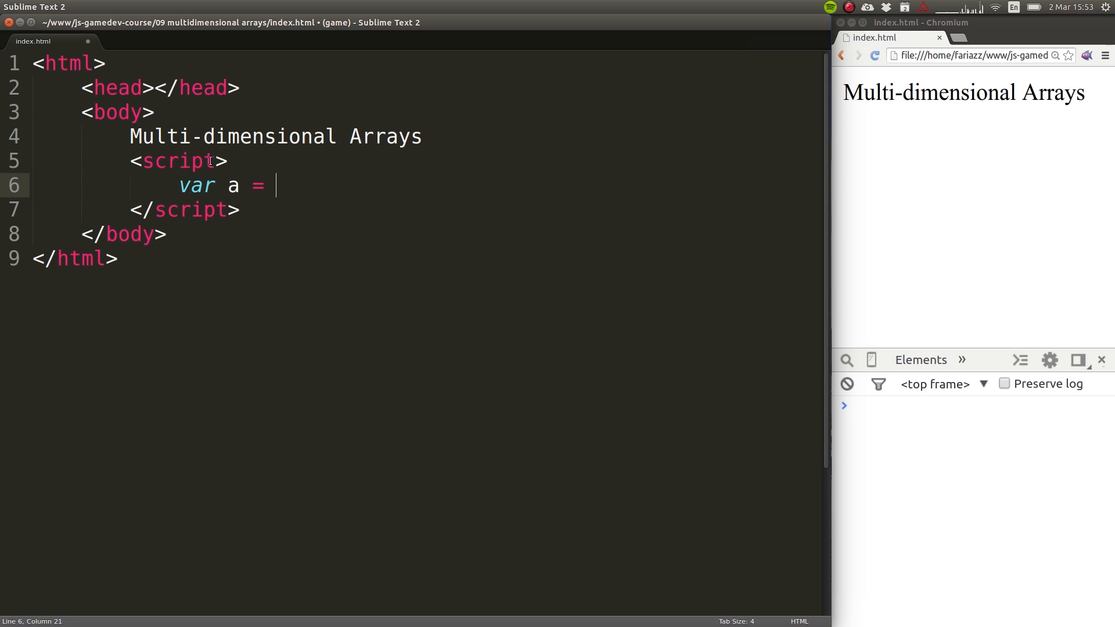
pyautogui.write('[]')
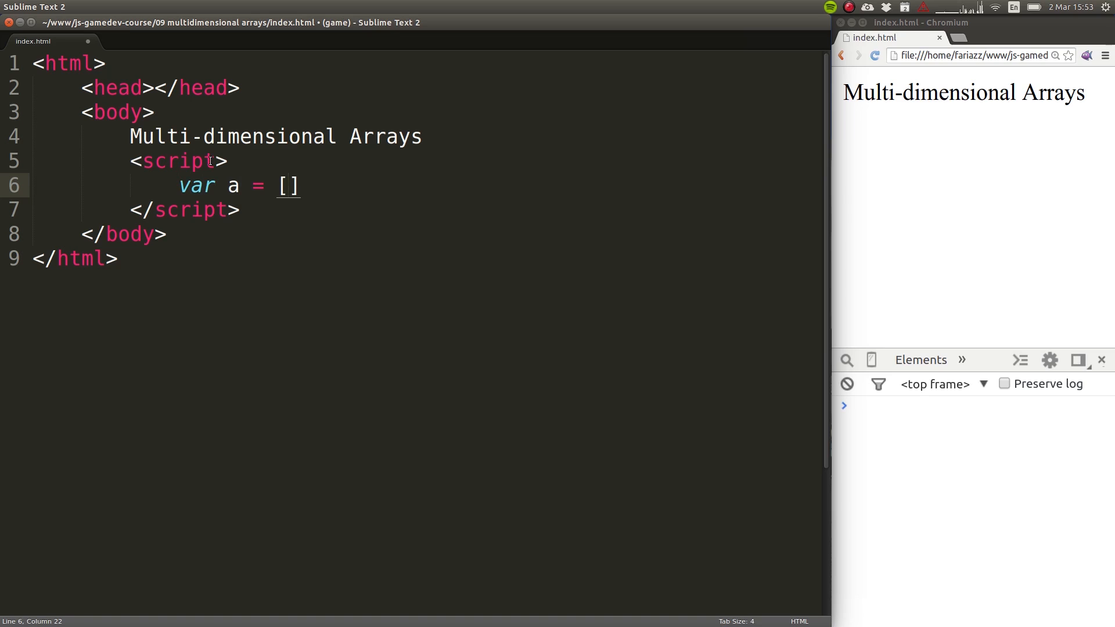
pyautogui.write('23, 33,')
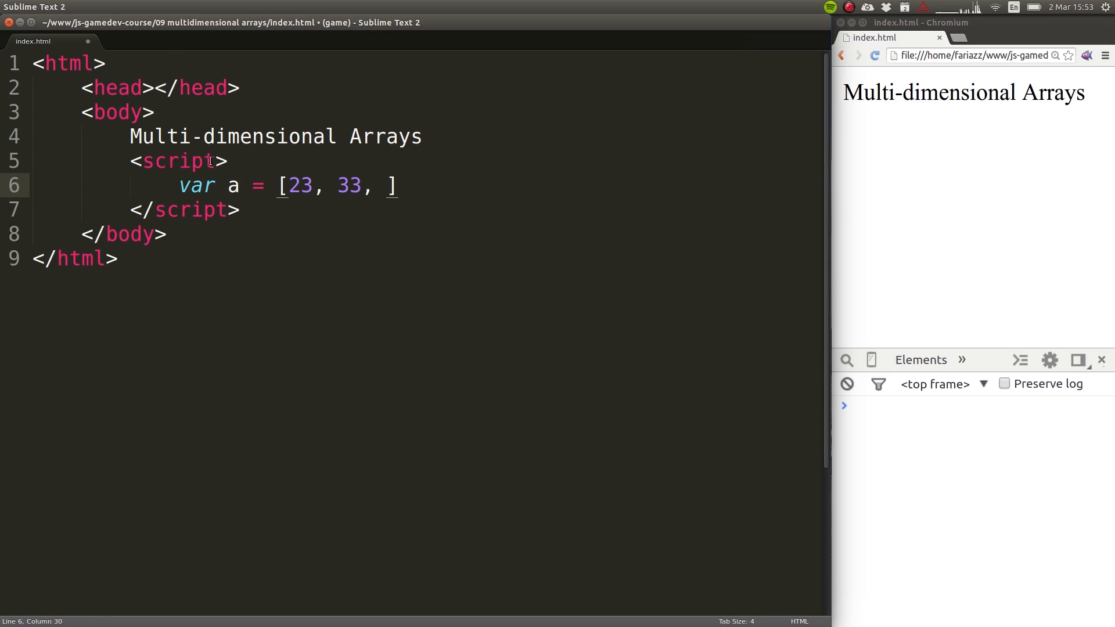
pyautogui.write('[]')
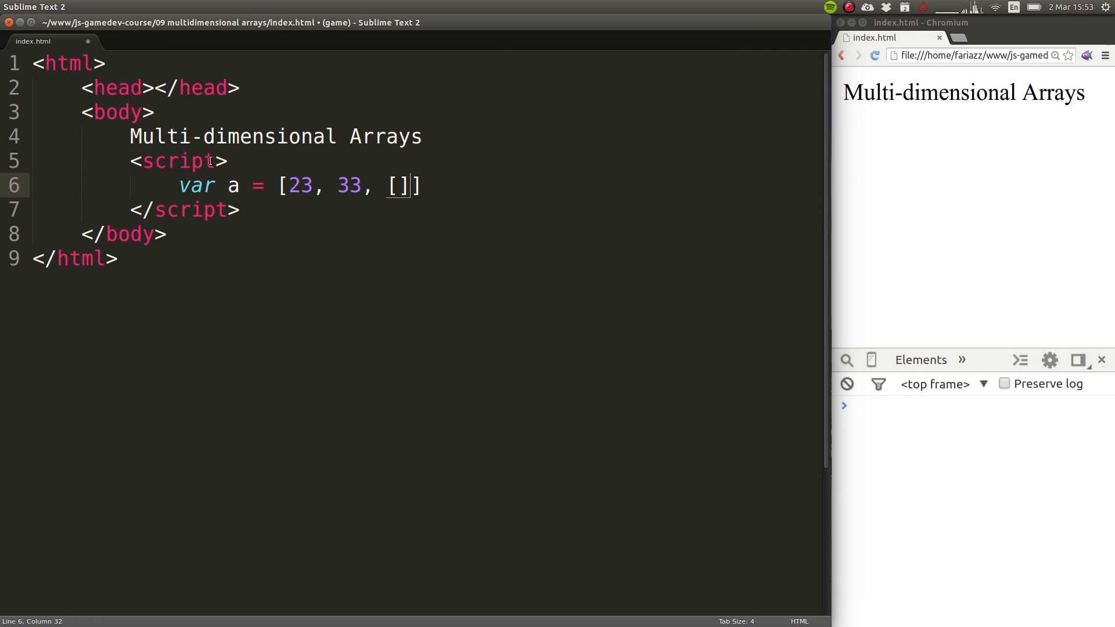
pyautogui.write(', 32')
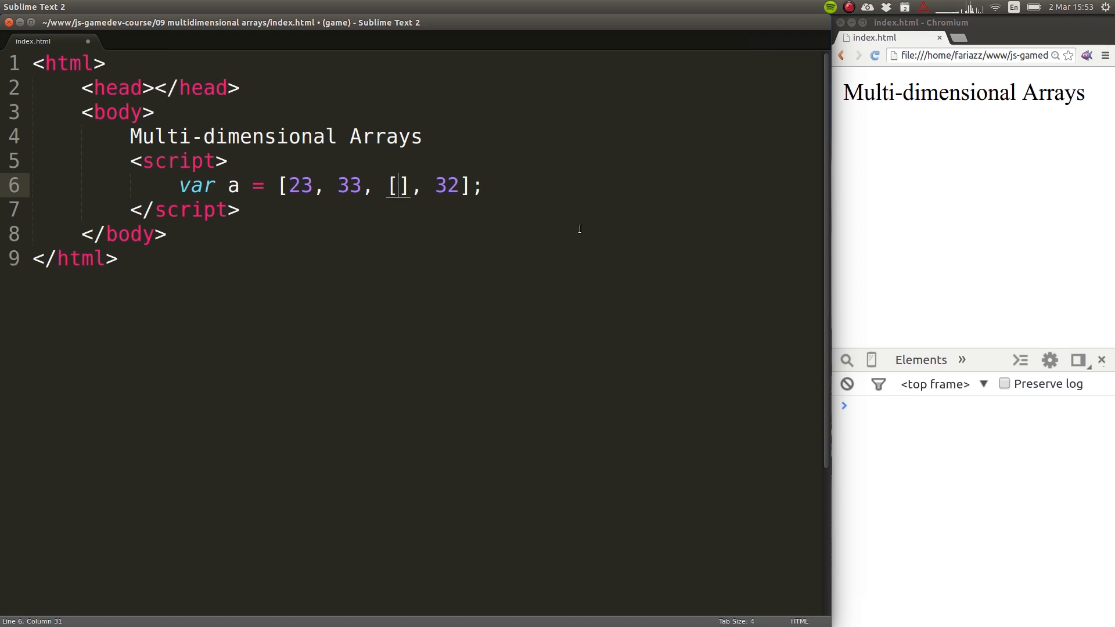
# Fill the inner array with 'a', 12 and [4, 5, 6], then save the file.
pyautogui.write("'a")
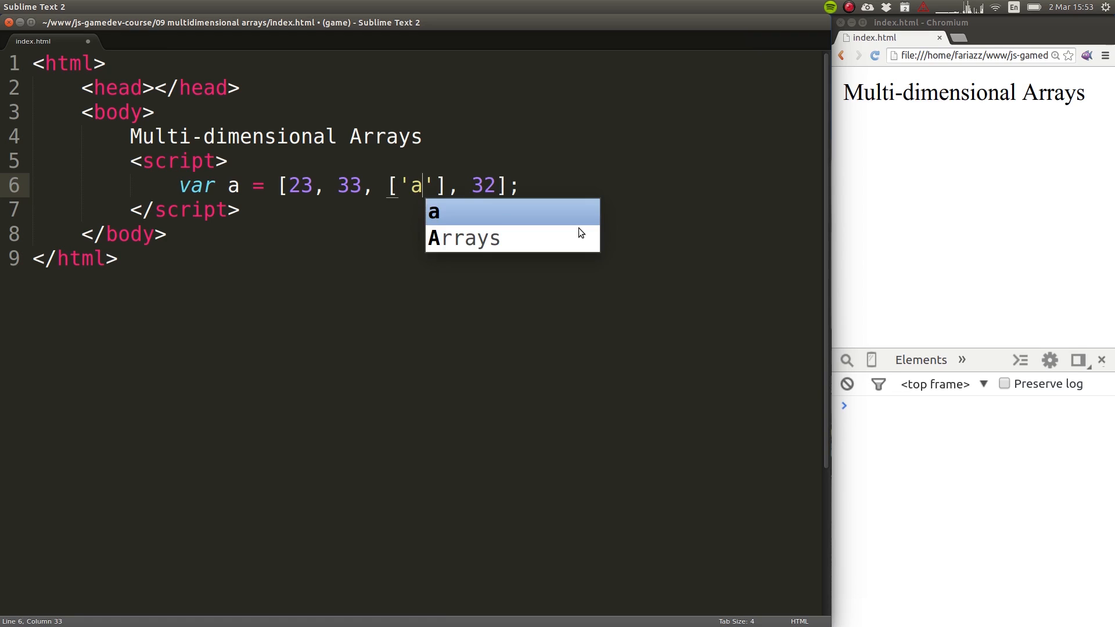
pyautogui.write(', 12')
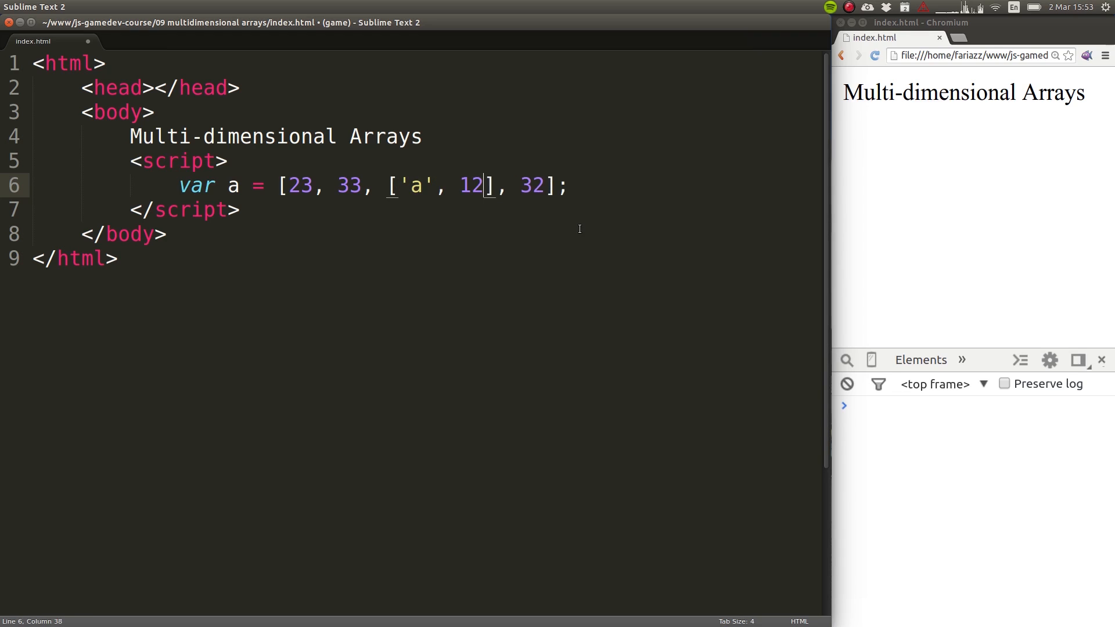
pyautogui.write(',')
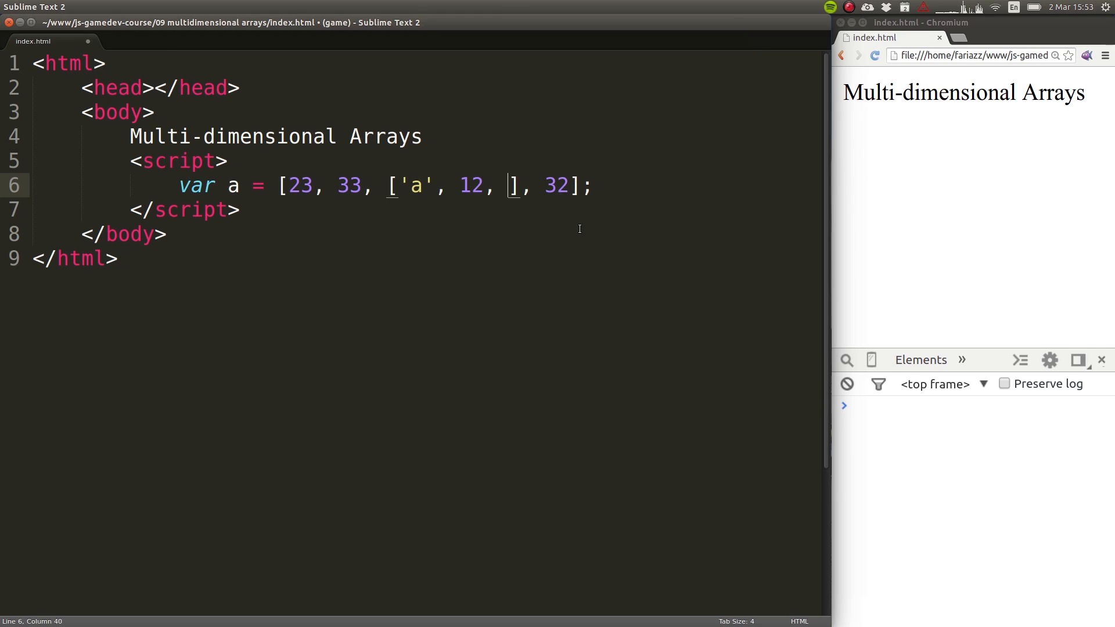
pyautogui.write('[')
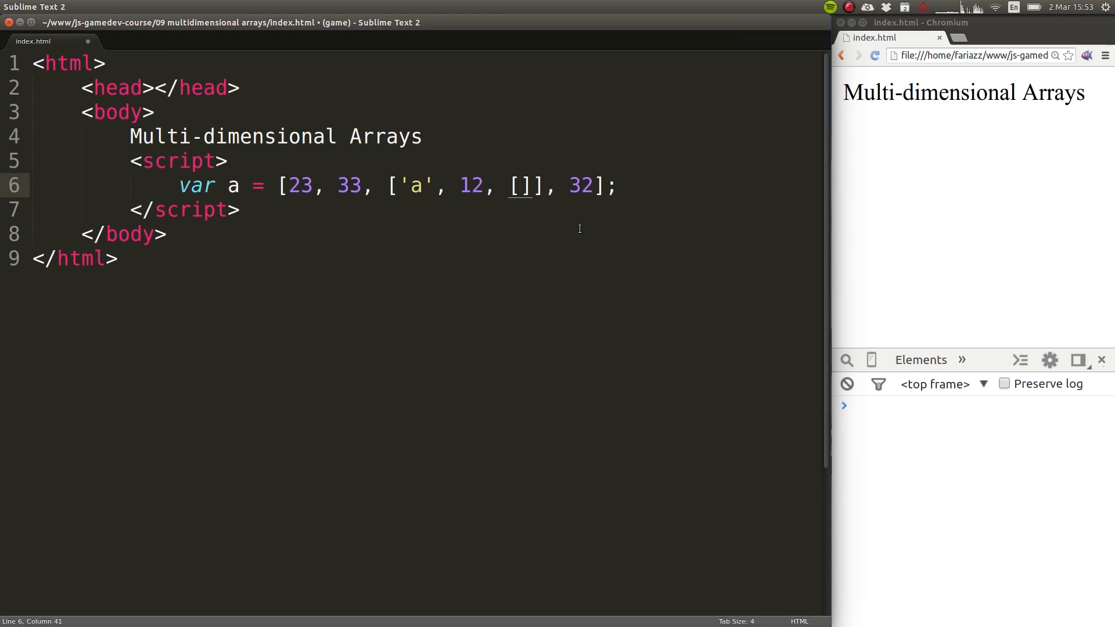
pyautogui.write('4,')
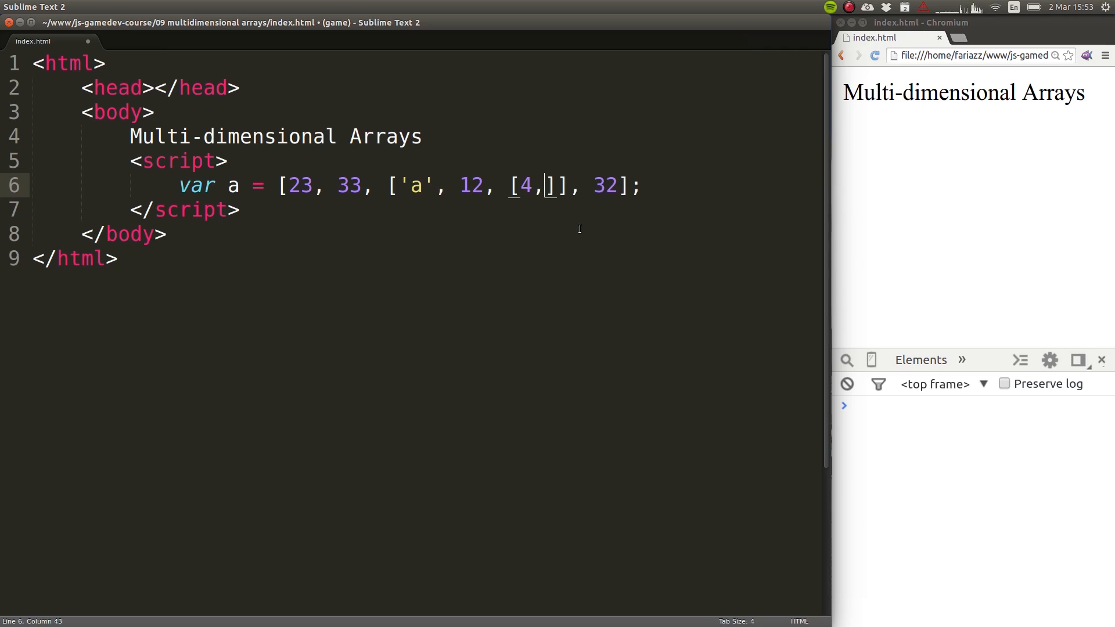
pyautogui.write('5, 6')
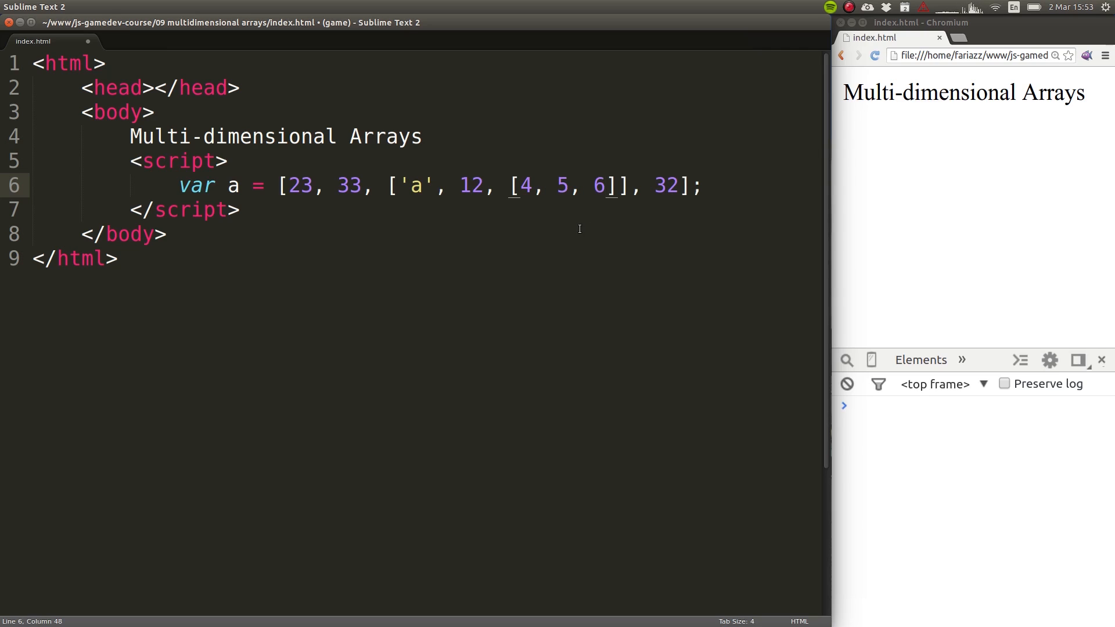
pyautogui.click(704, 186)
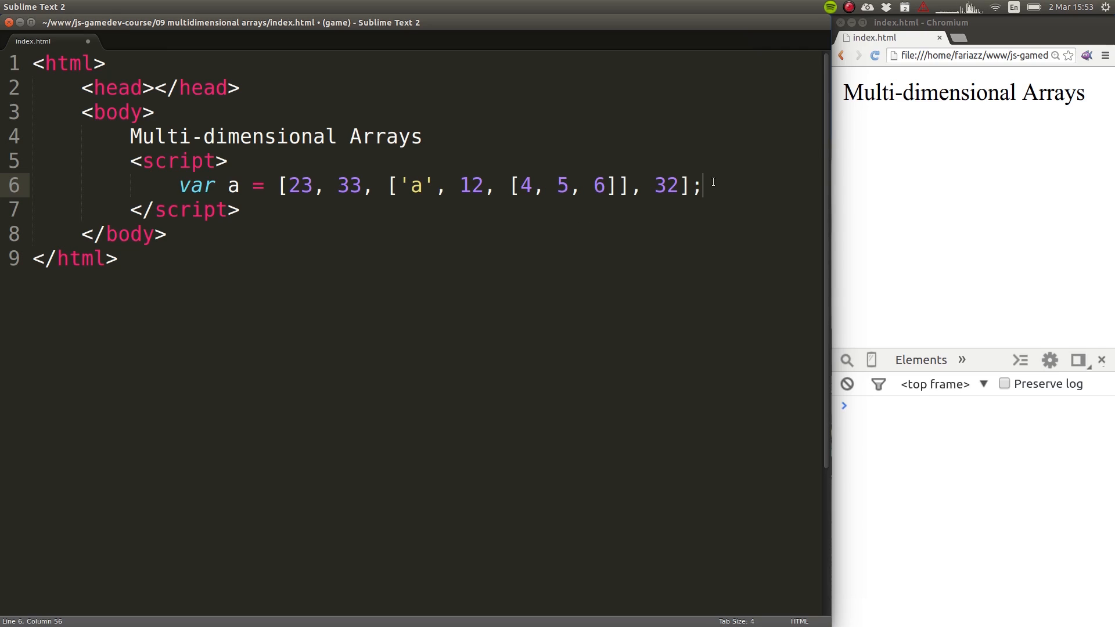
pyautogui.press('ctrl+s')
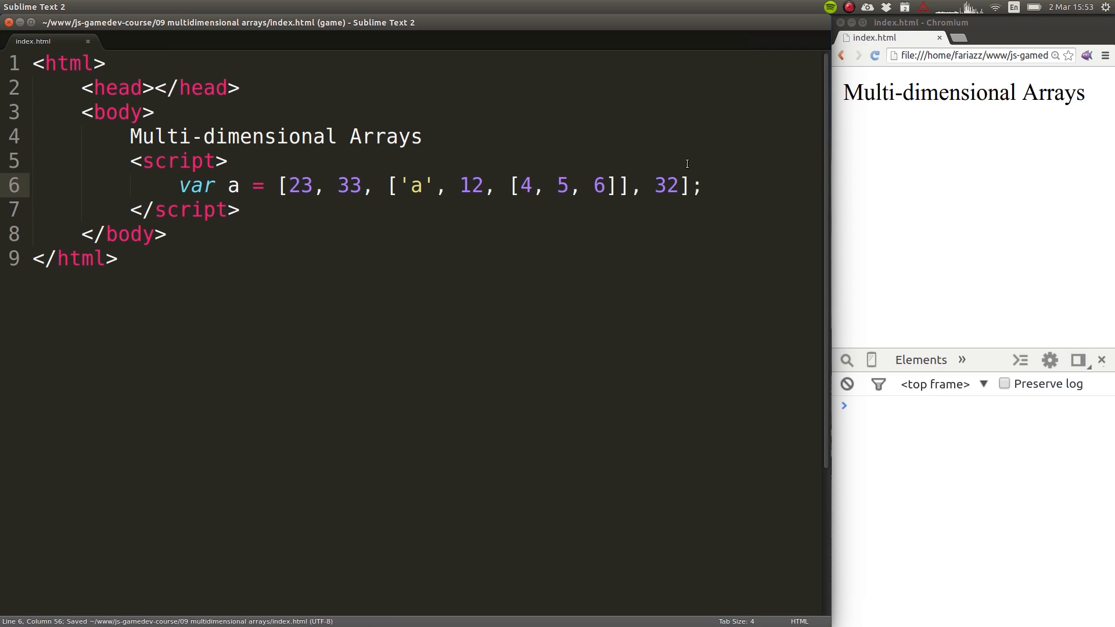
pyautogui.moveTo(875, 56)
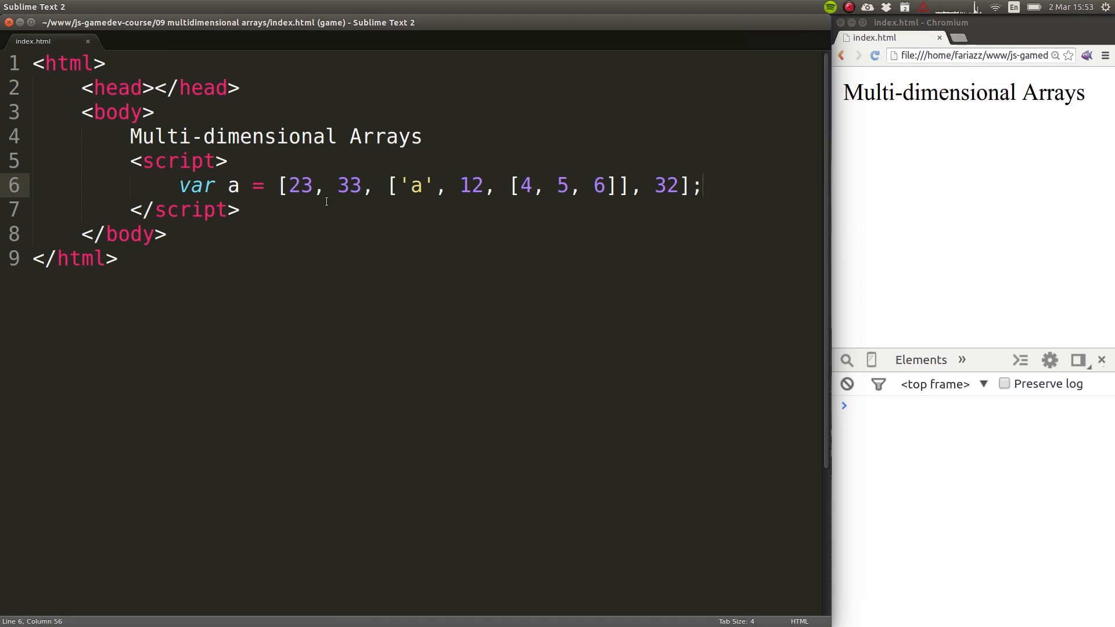
# Highlight the array declaration line and select the 5 in the innermost array.
pyautogui.moveTo(287, 186); pyautogui.dragTo(631, 186)
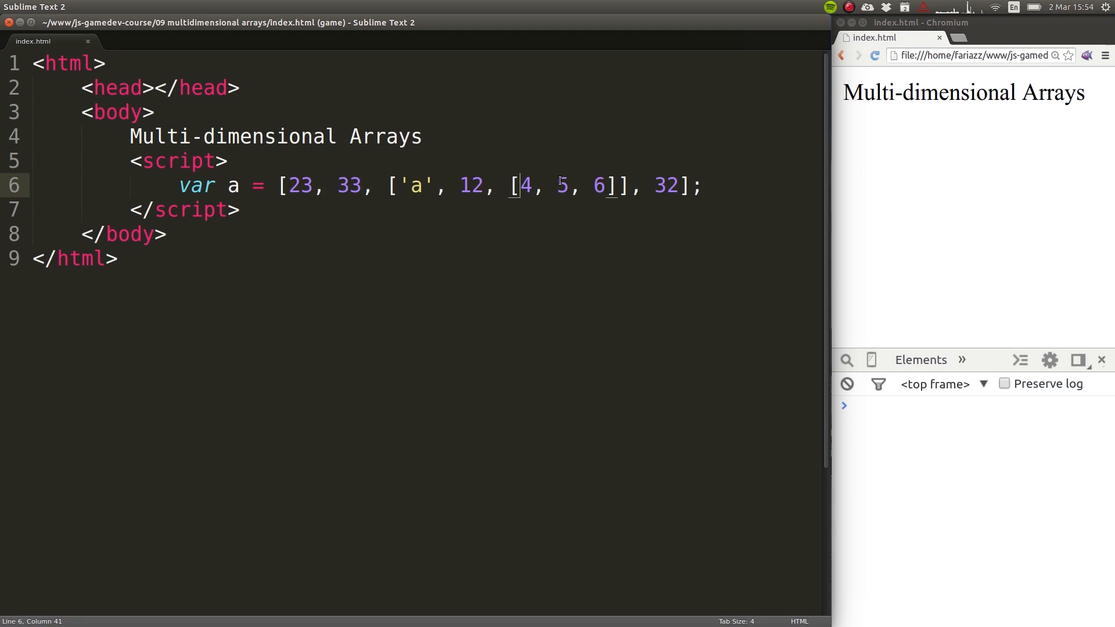
pyautogui.doubleClick(563, 186)
pyautogui.write('a')
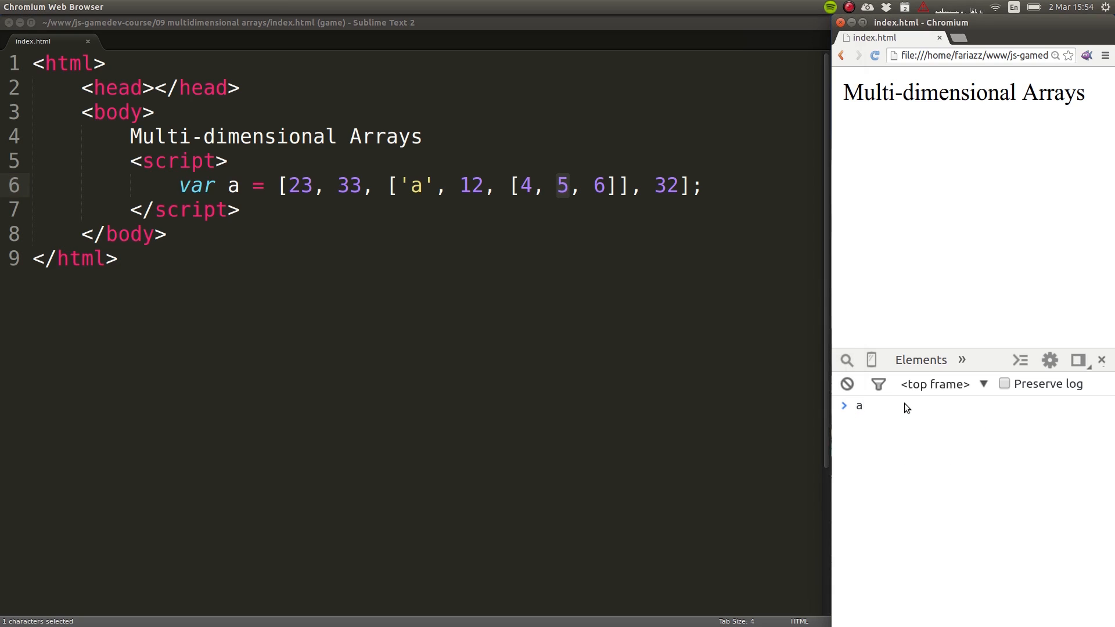
# Reload the page, evaluate a, and expand its nested arrays down to 4, 5, 6.
pyautogui.press('Return')
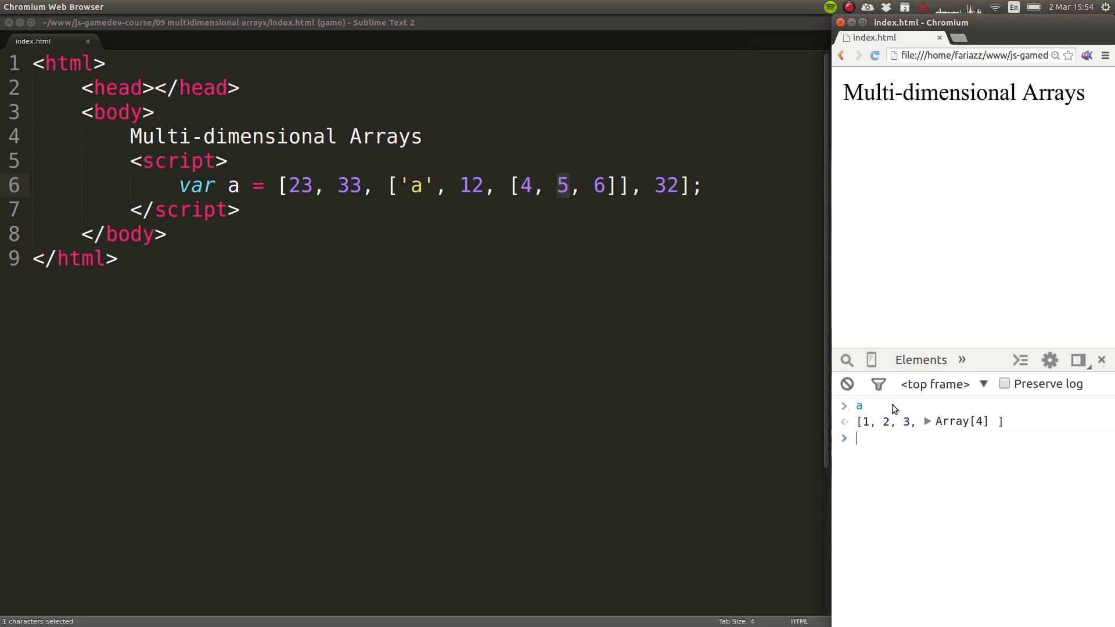
pyautogui.moveTo(891, 427)
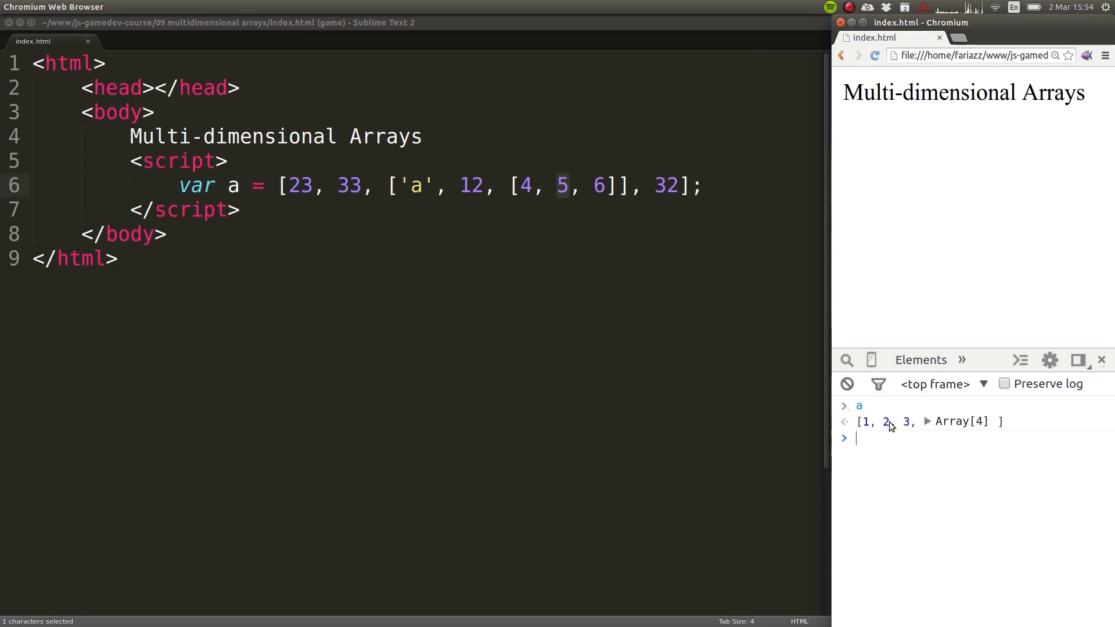
pyautogui.click(846, 384)
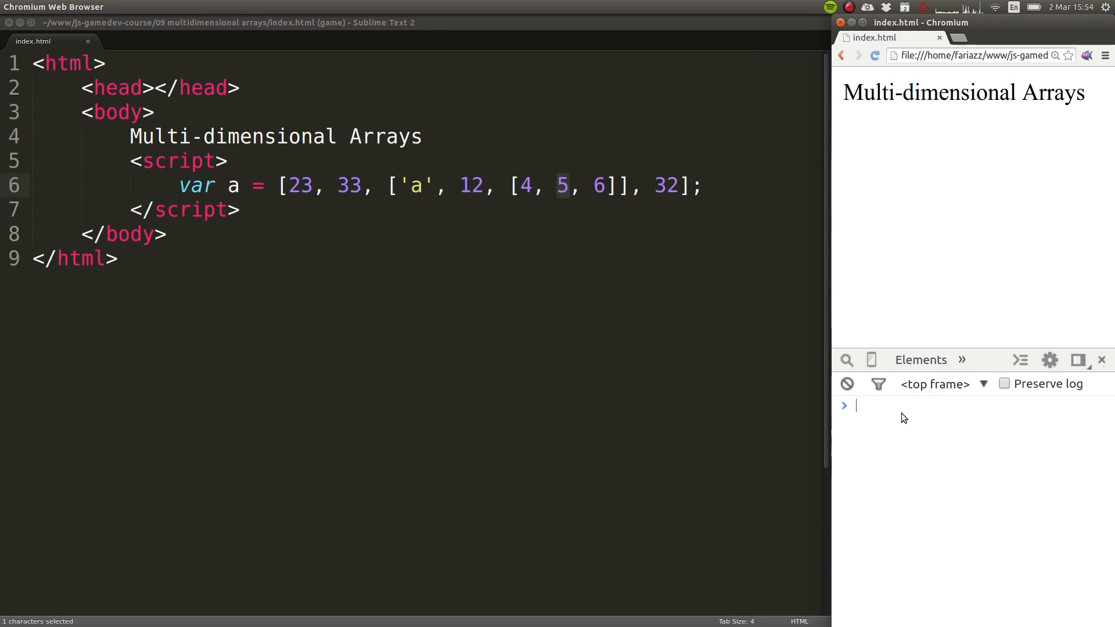
pyautogui.press('Return')
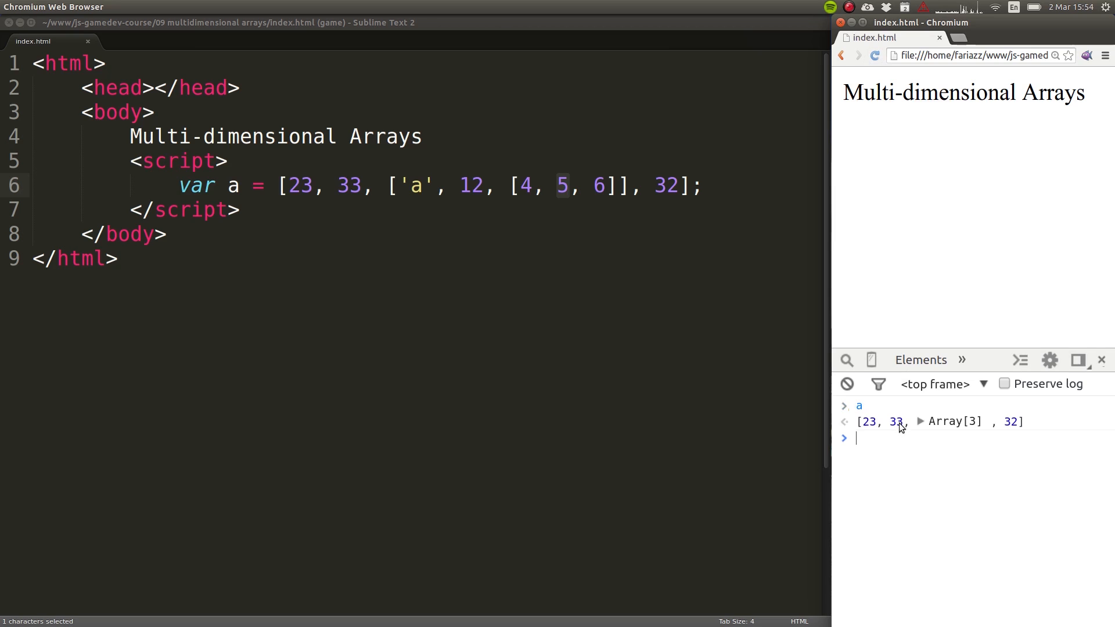
pyautogui.moveTo(909, 427)
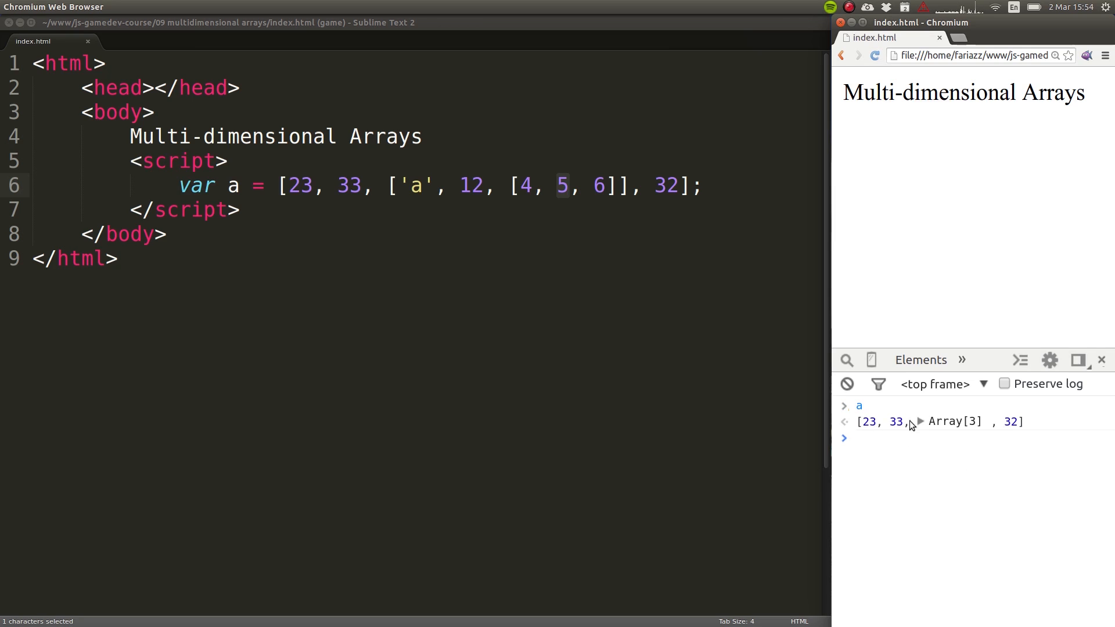
pyautogui.moveTo(917, 424)
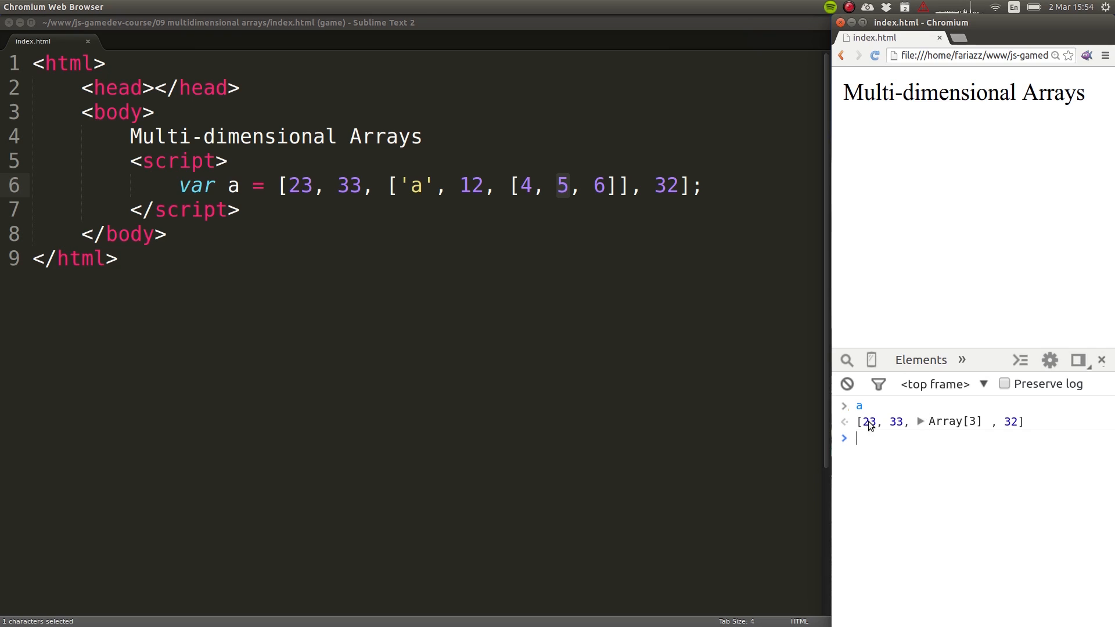
pyautogui.moveTo(937, 407)
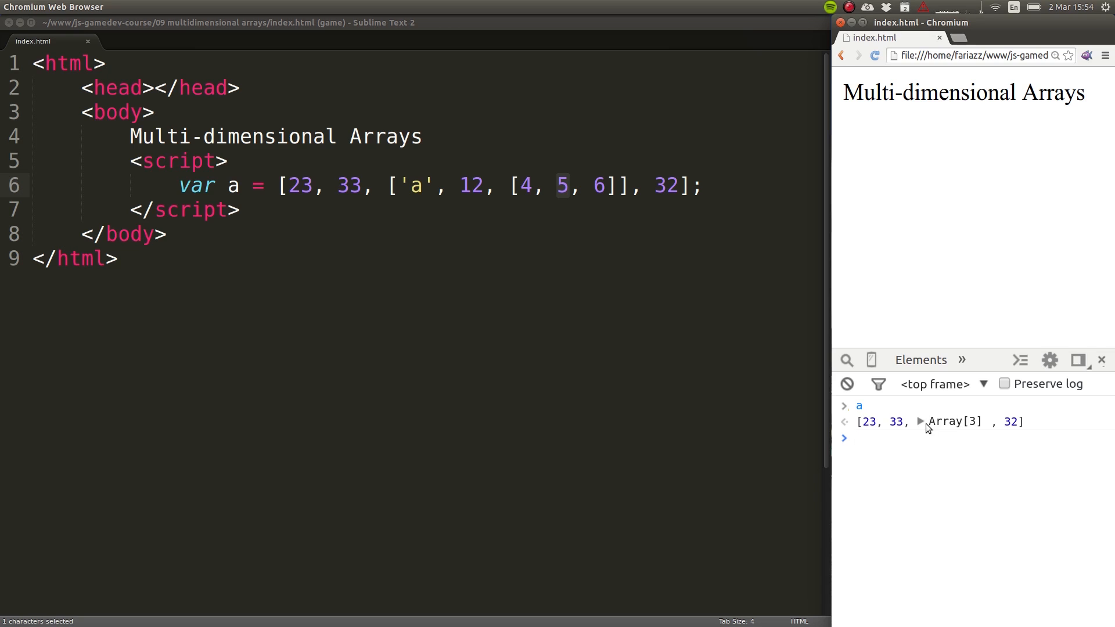
pyautogui.click(919, 422)
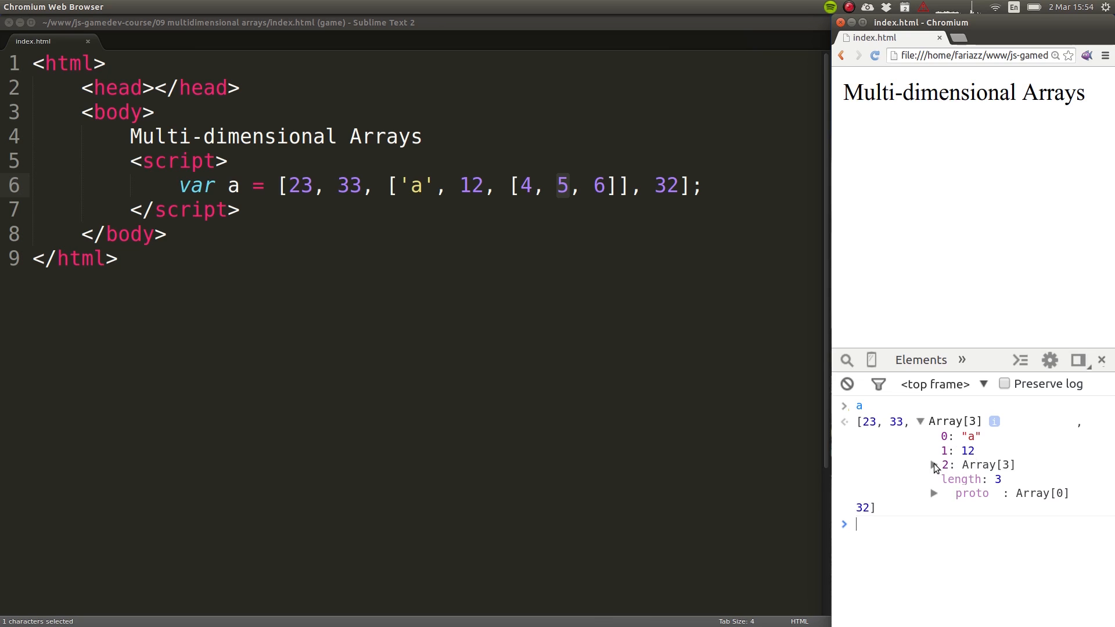
pyautogui.click(935, 465)
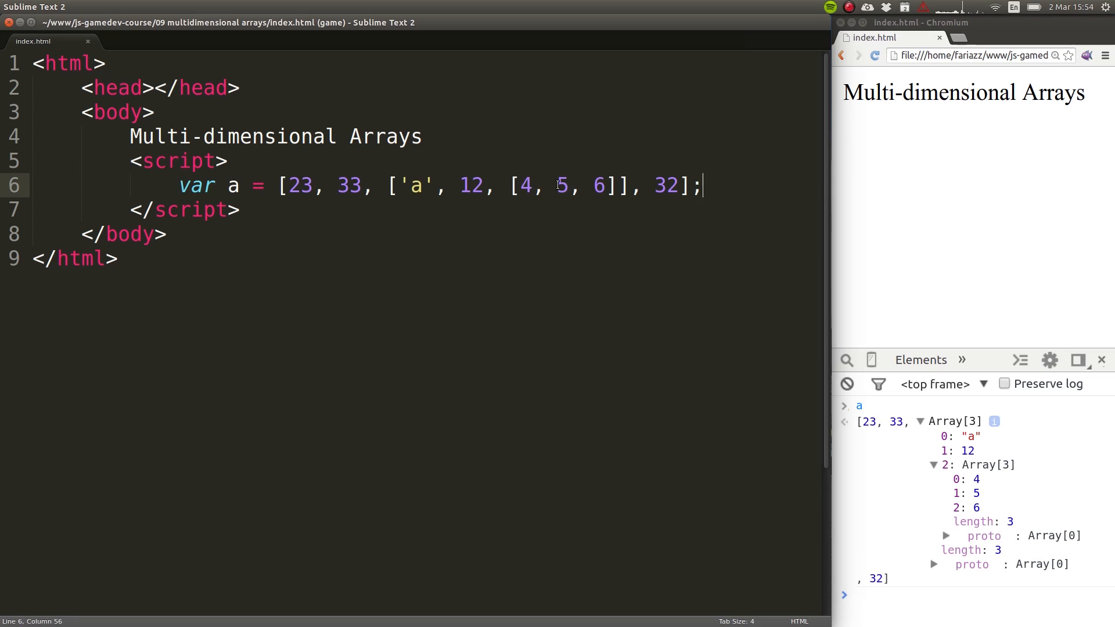
# Evaluate a[2] and then a[2][2] in the console.
pyautogui.doubleClick(561, 186)
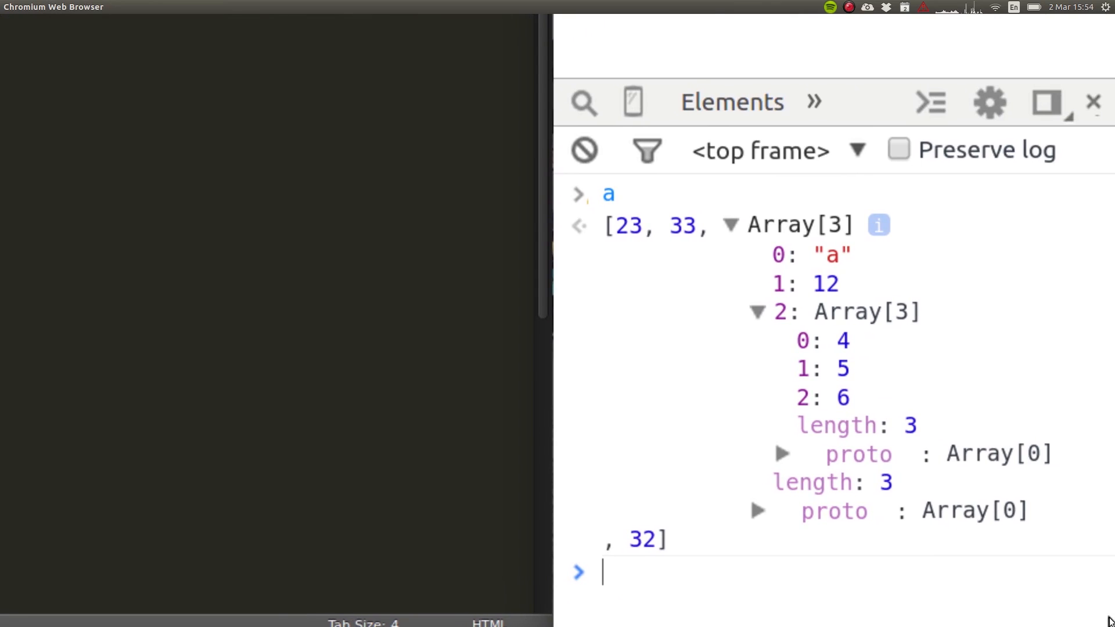
pyautogui.write('a')
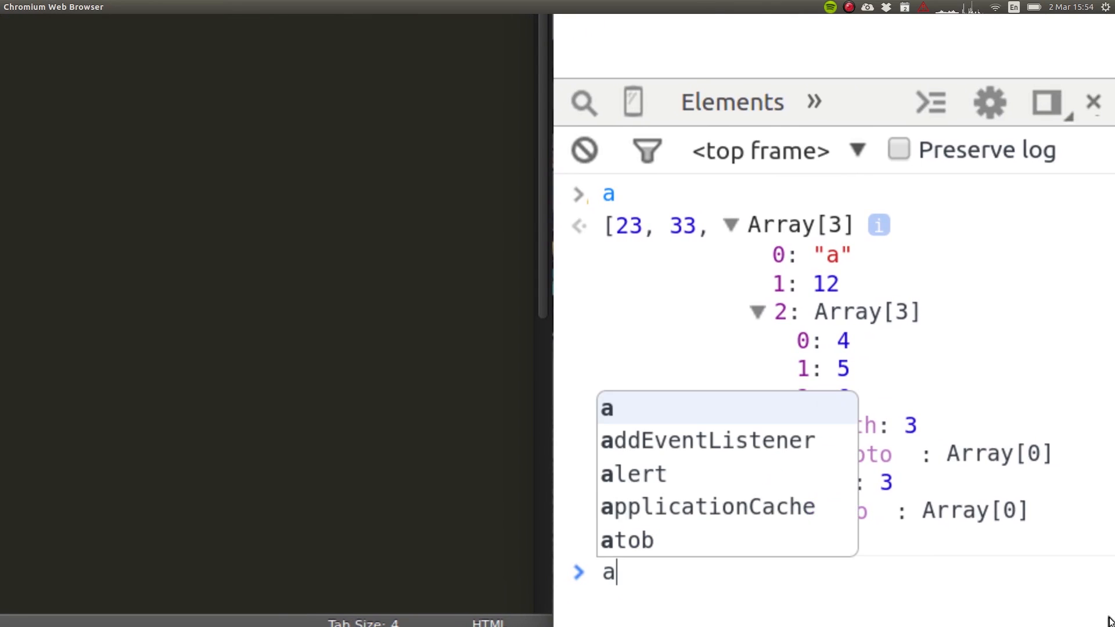
pyautogui.write('[')
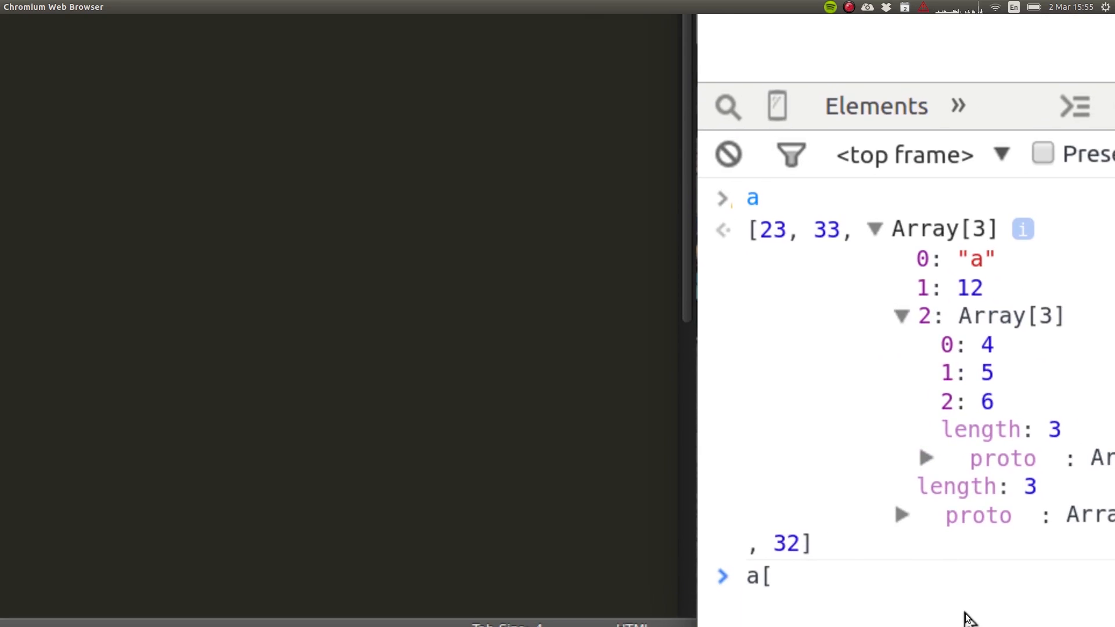
pyautogui.write('2]')
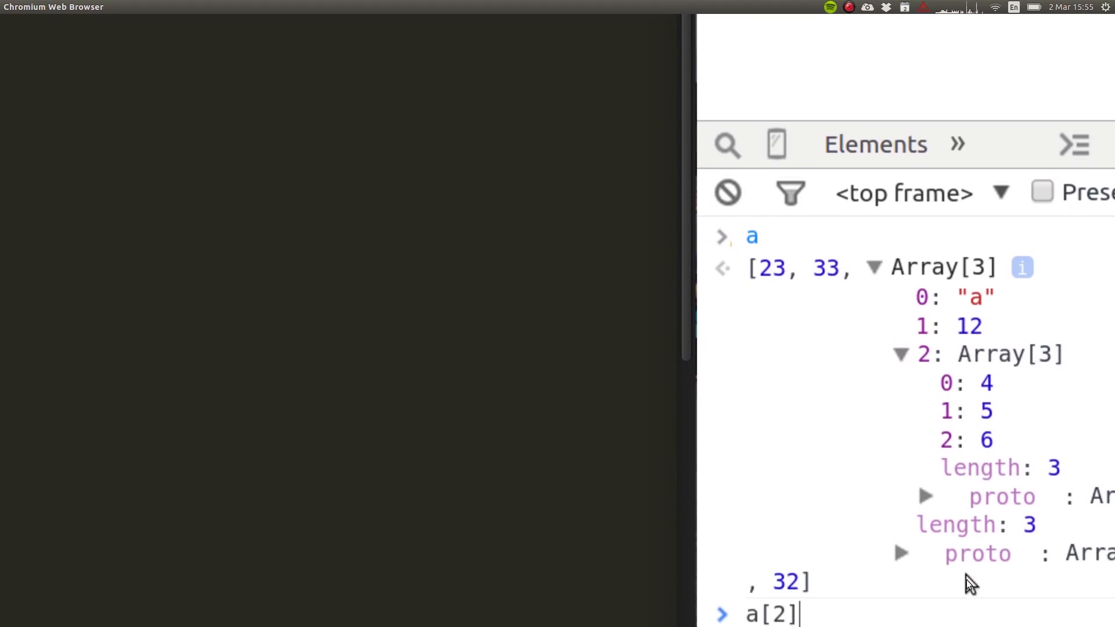
pyautogui.write('[')
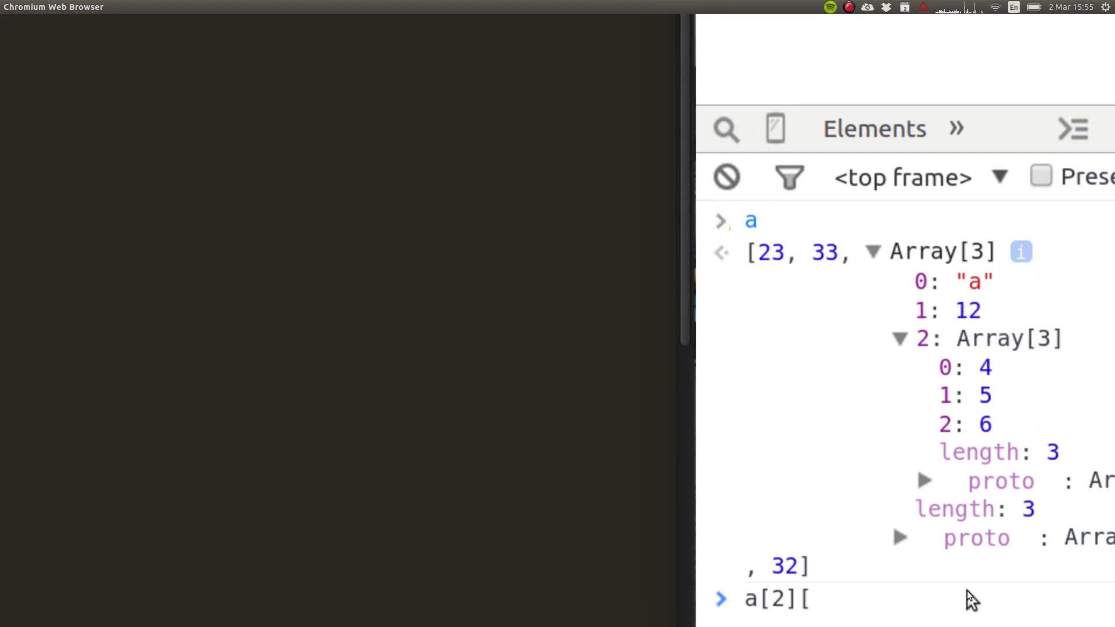
pyautogui.press('BackSpace')
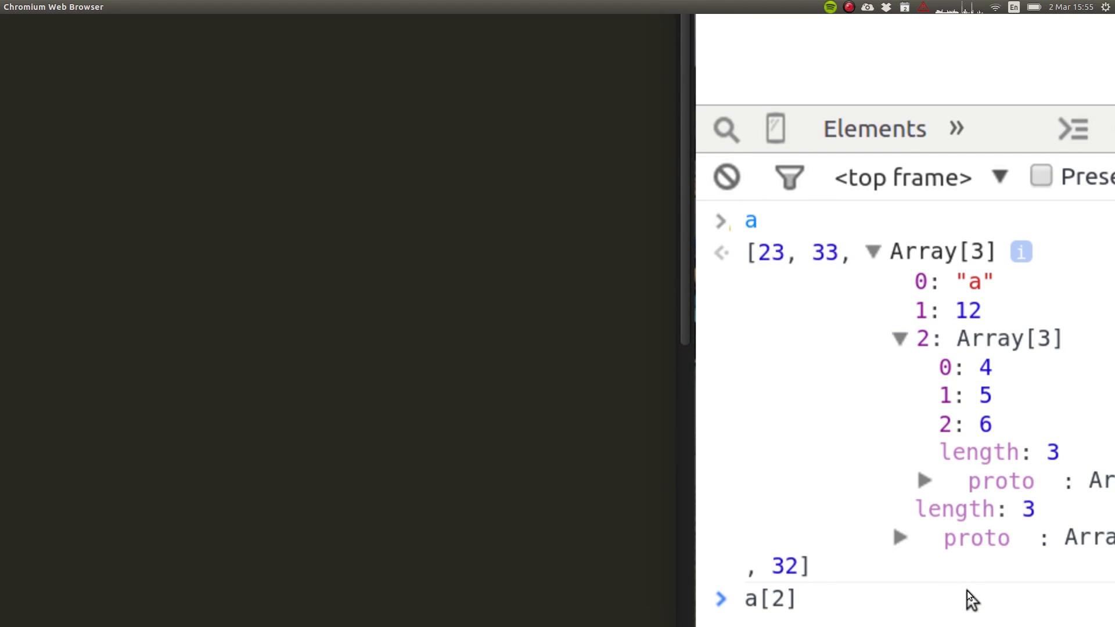
pyautogui.scroll(-3)
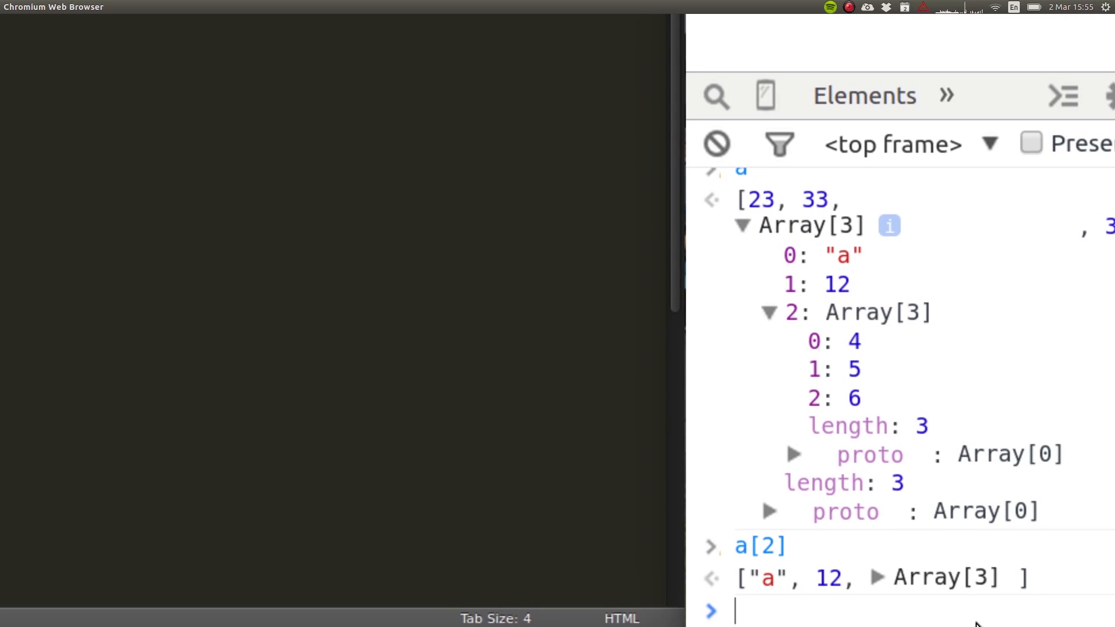
pyautogui.write('a[')
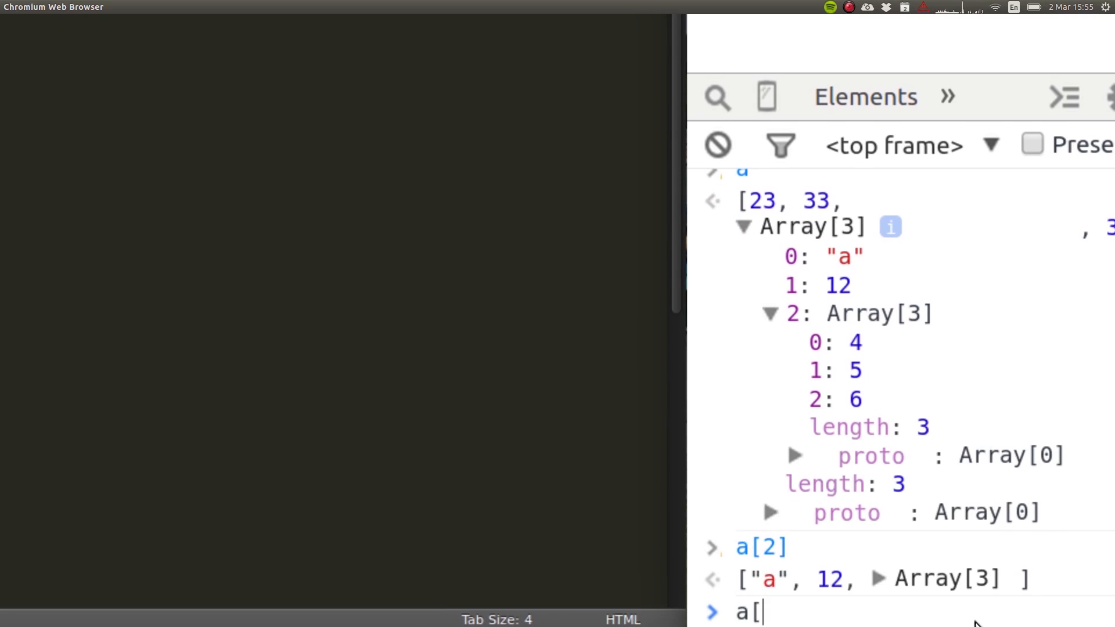
pyautogui.write('2][2')
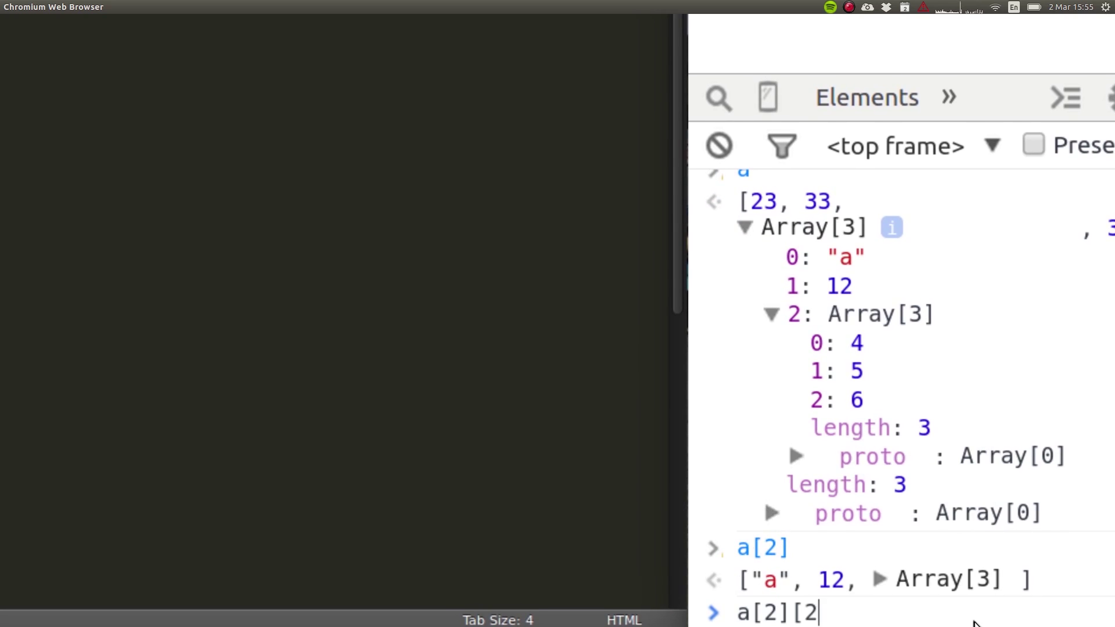
pyautogui.press('Return')
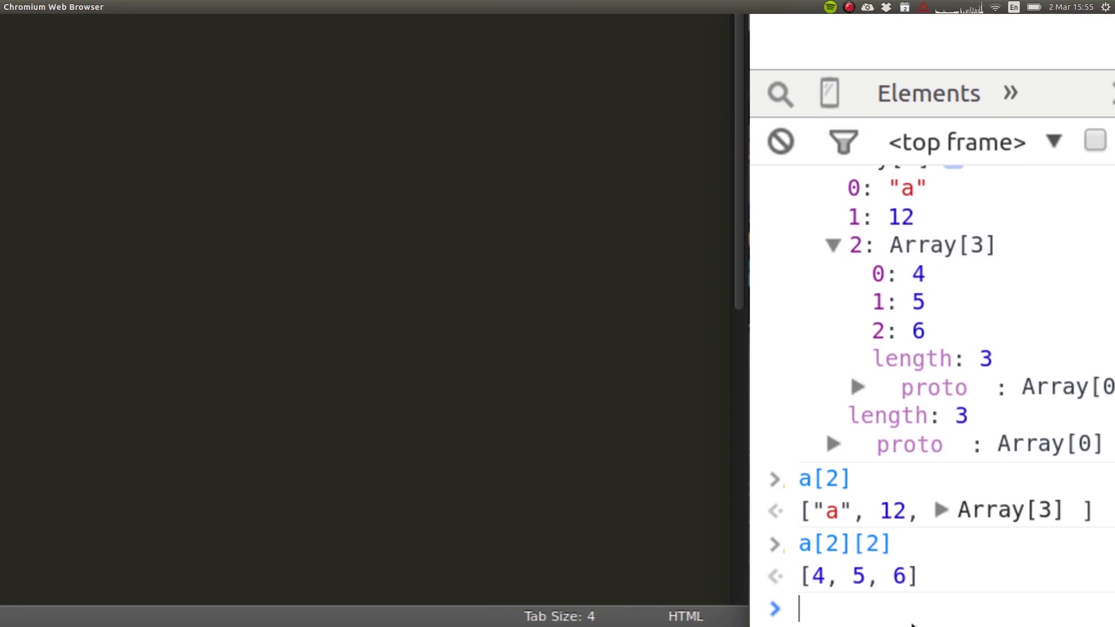
# Evaluate a[2][2][1], which returns 5, and start the assignment a[2][2][1] =.
pyautogui.write('a[2')
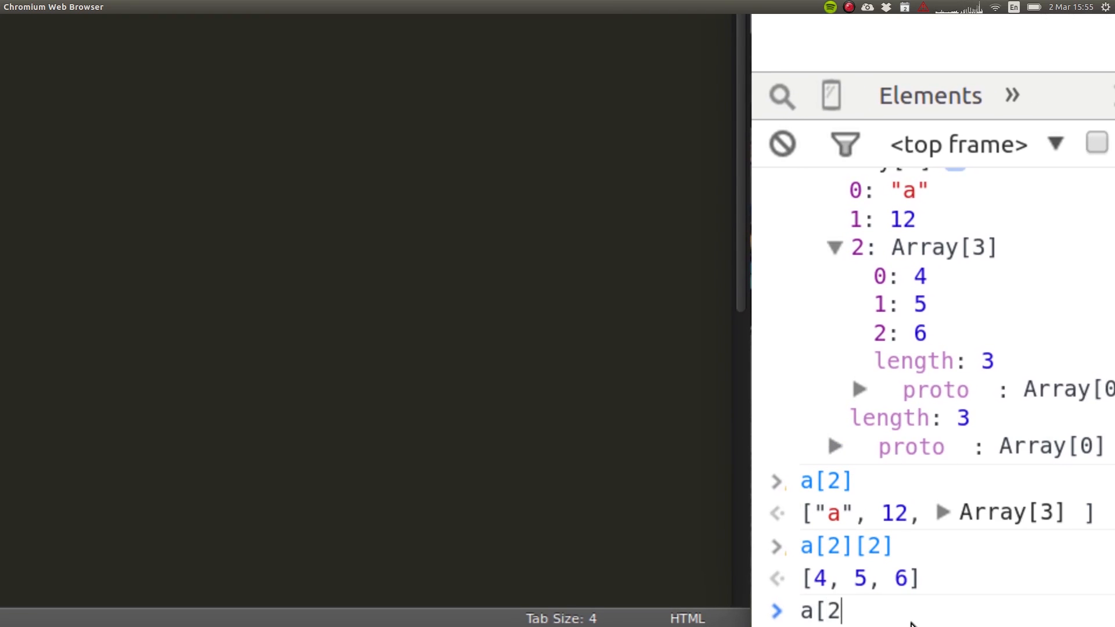
pyautogui.write('[2')
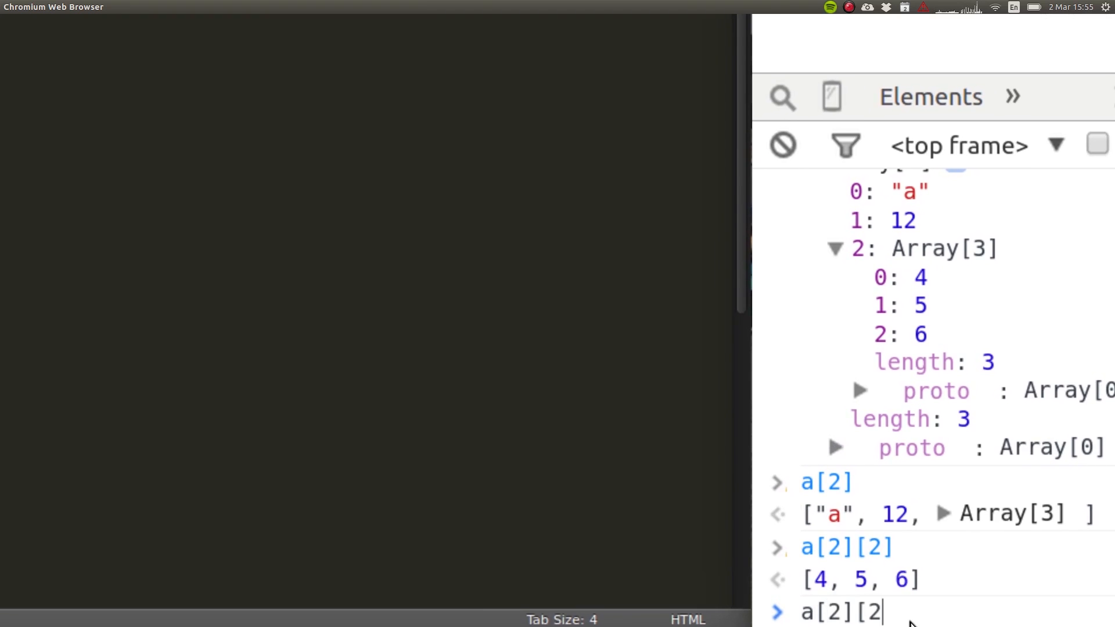
pyautogui.write('][1')
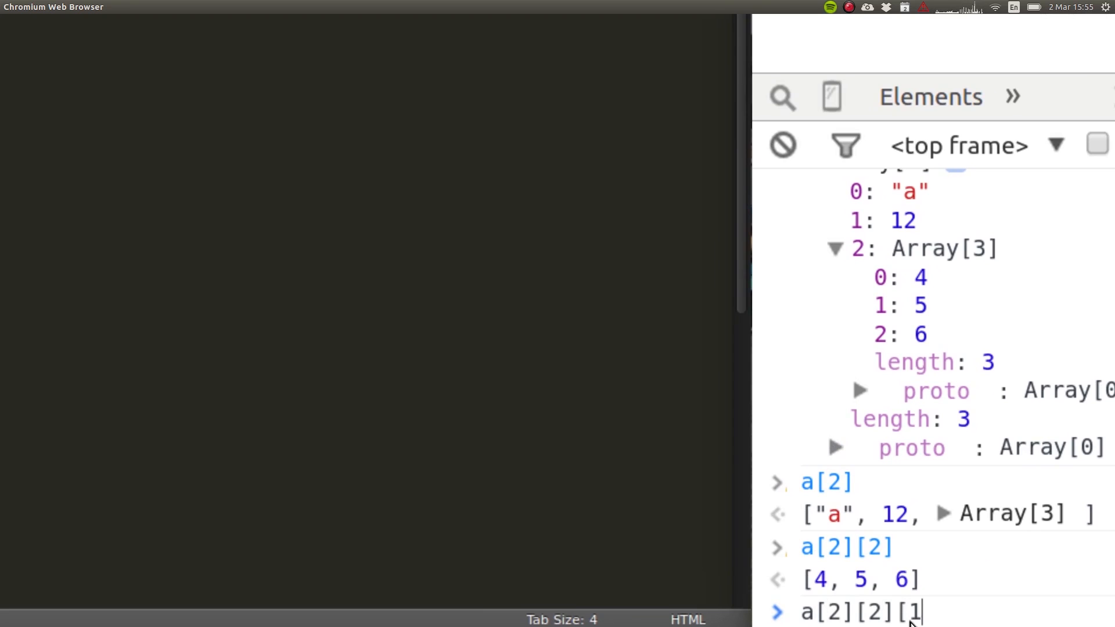
pyautogui.write(']')
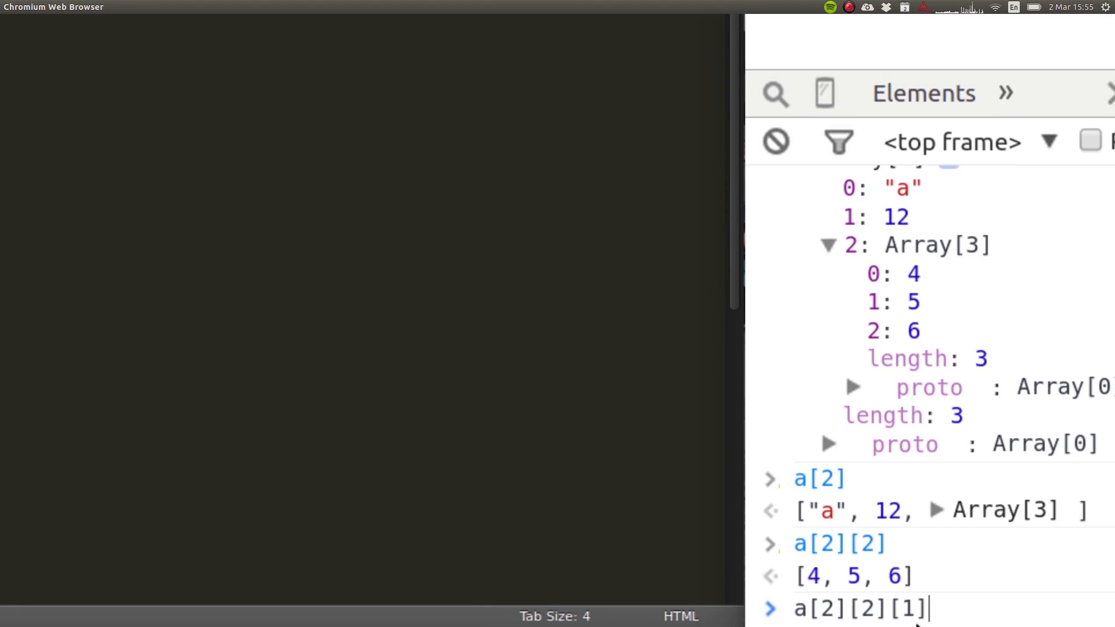
pyautogui.press('Return')
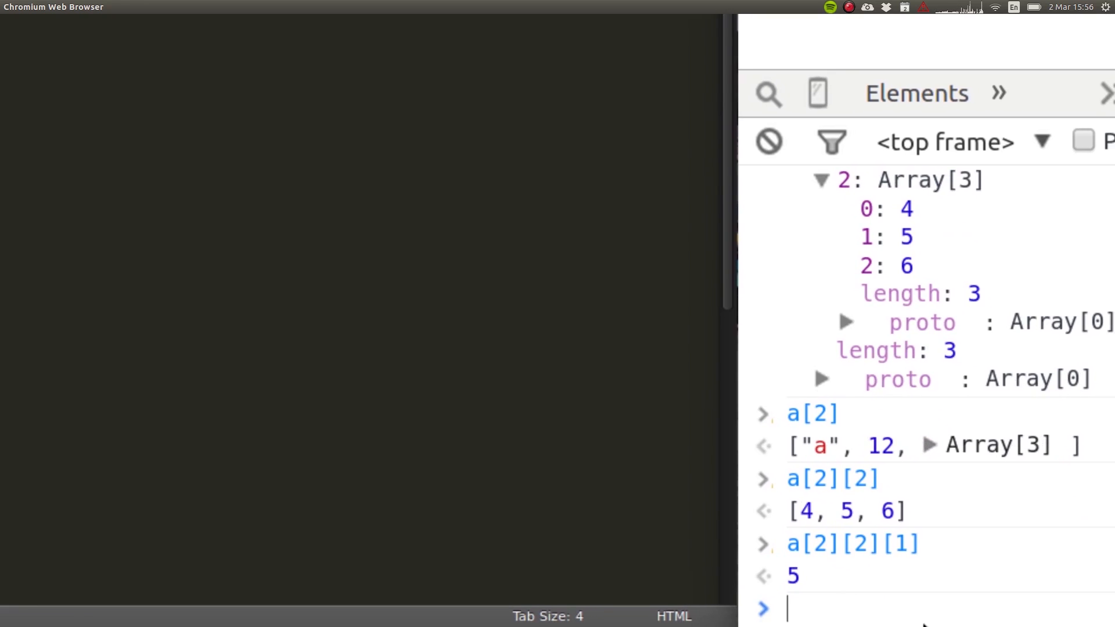
pyautogui.write('a[2][2][1] =')
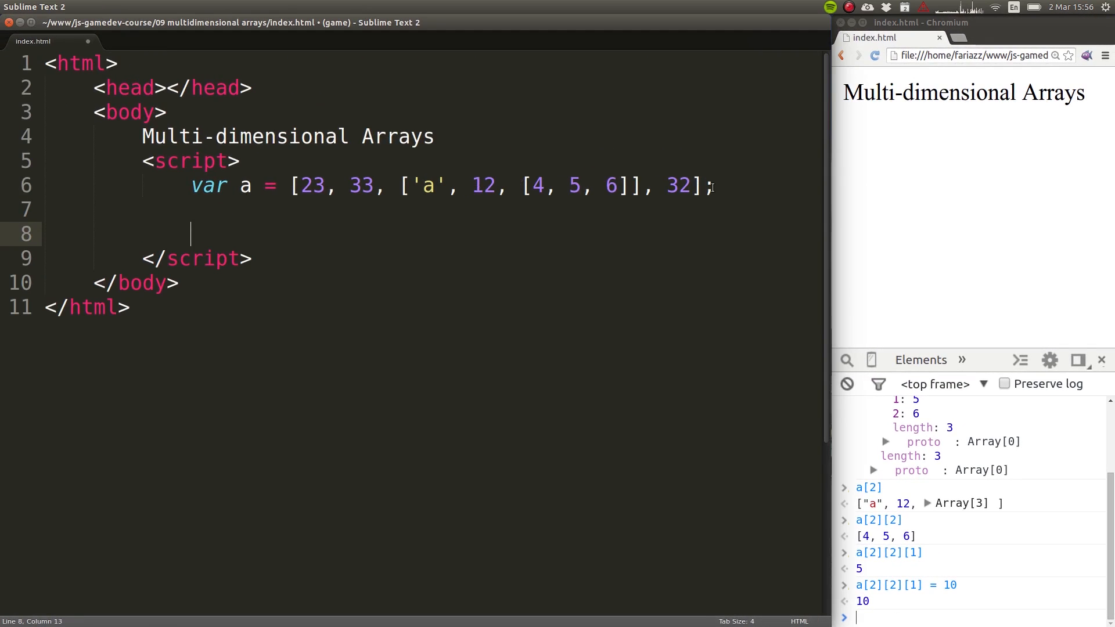
# Begin typing a[] and highlight the nested array and innermost [4, 5, 6] in the declaration.
pyautogui.write('a[]')
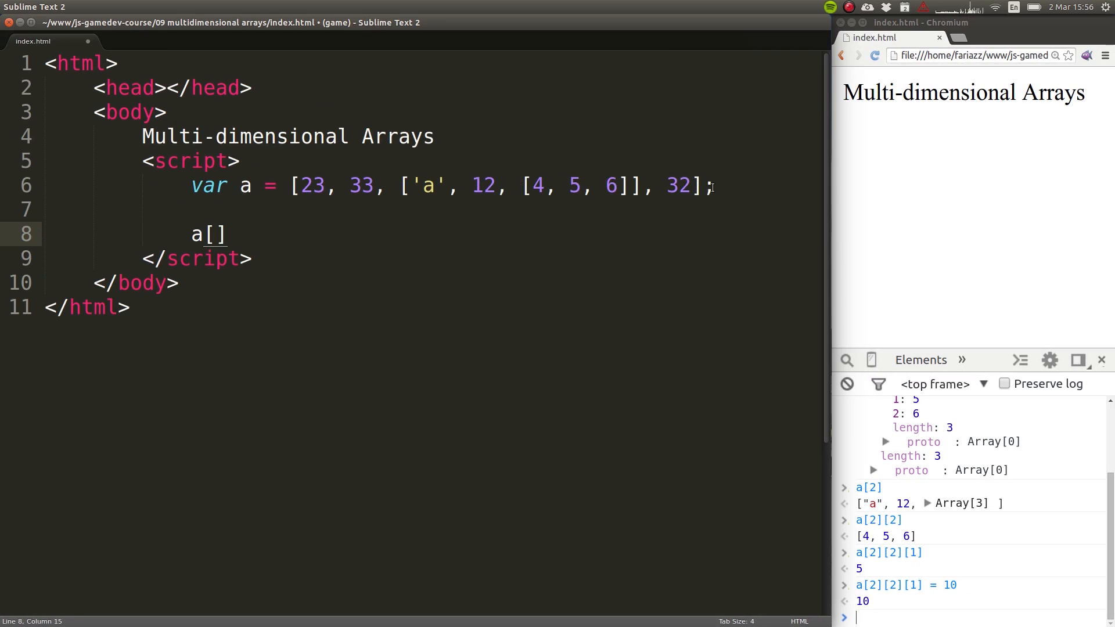
pyautogui.click(290, 186)
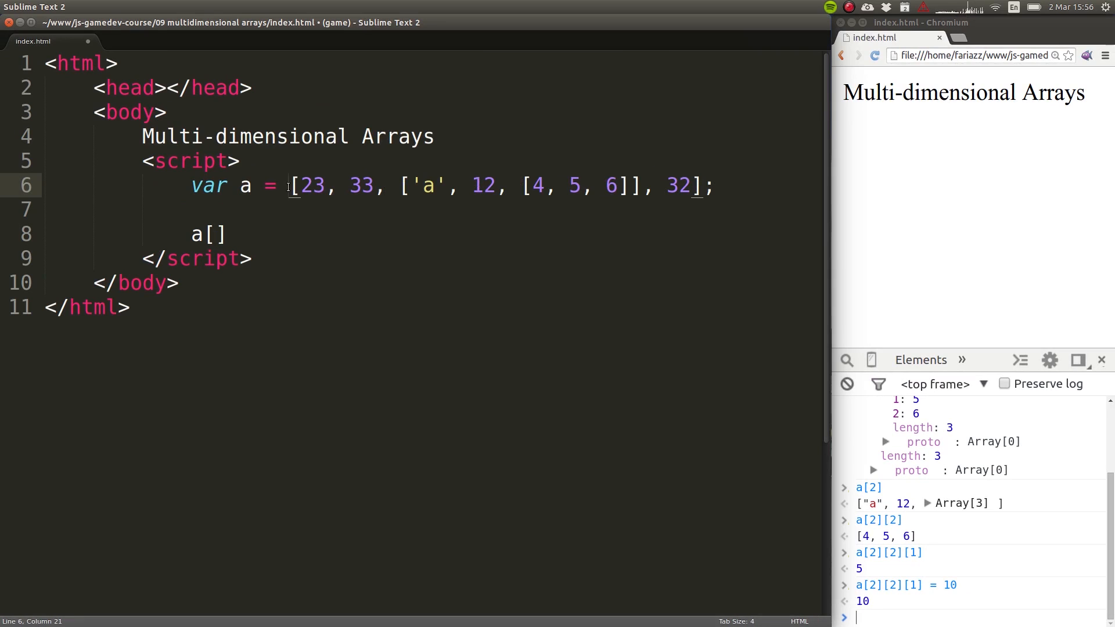
pyautogui.doubleClick(309, 186)
pyautogui.write('2')
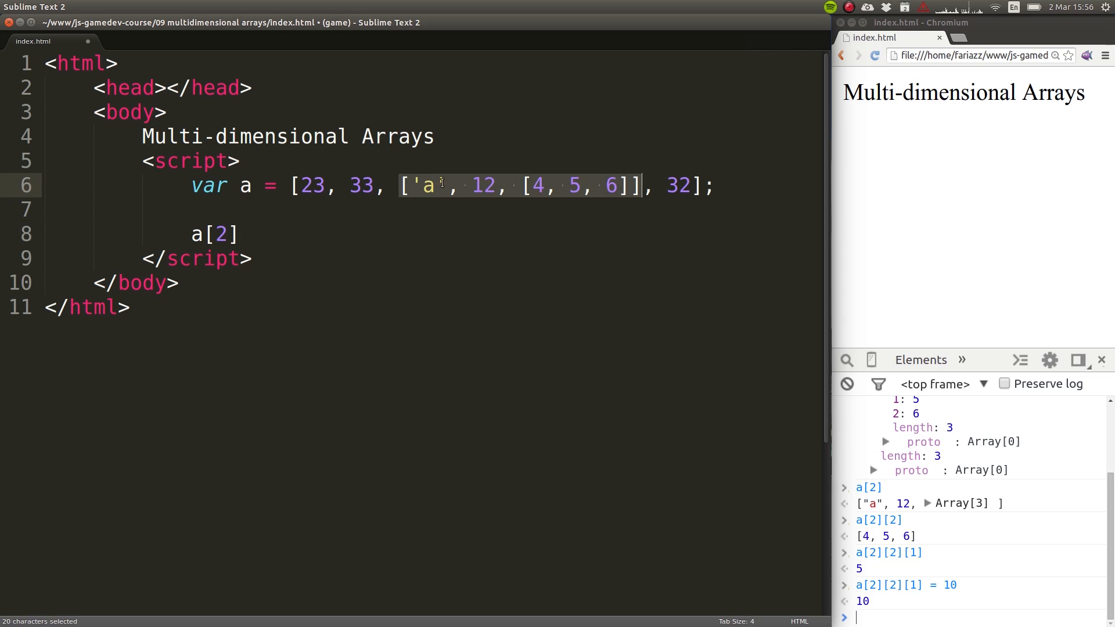
pyautogui.click(471, 186)
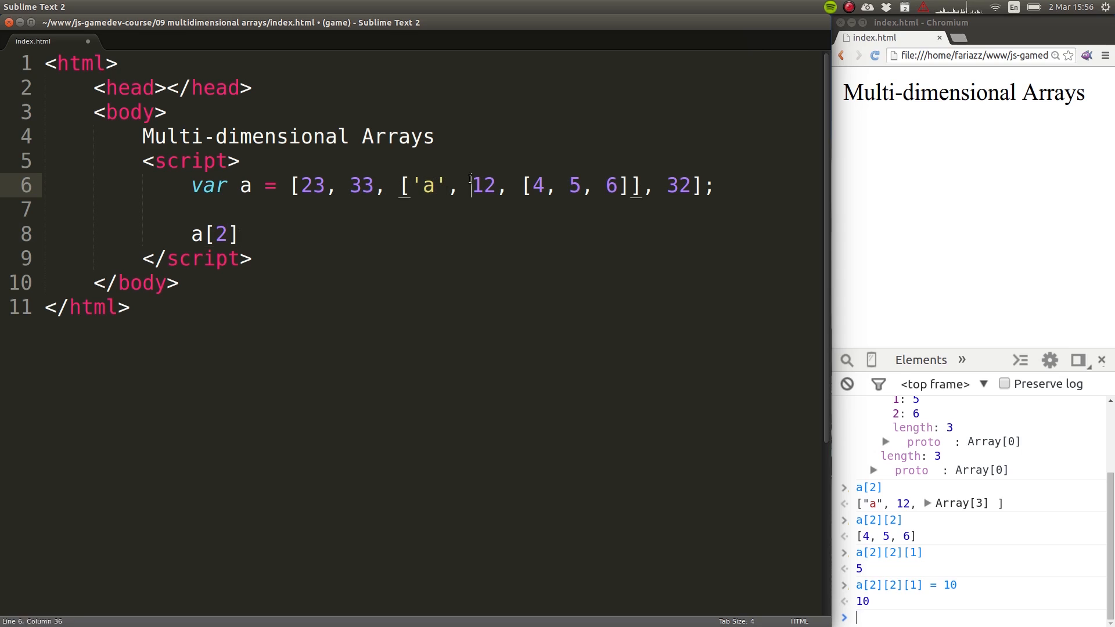
pyautogui.doubleClick(427, 185)
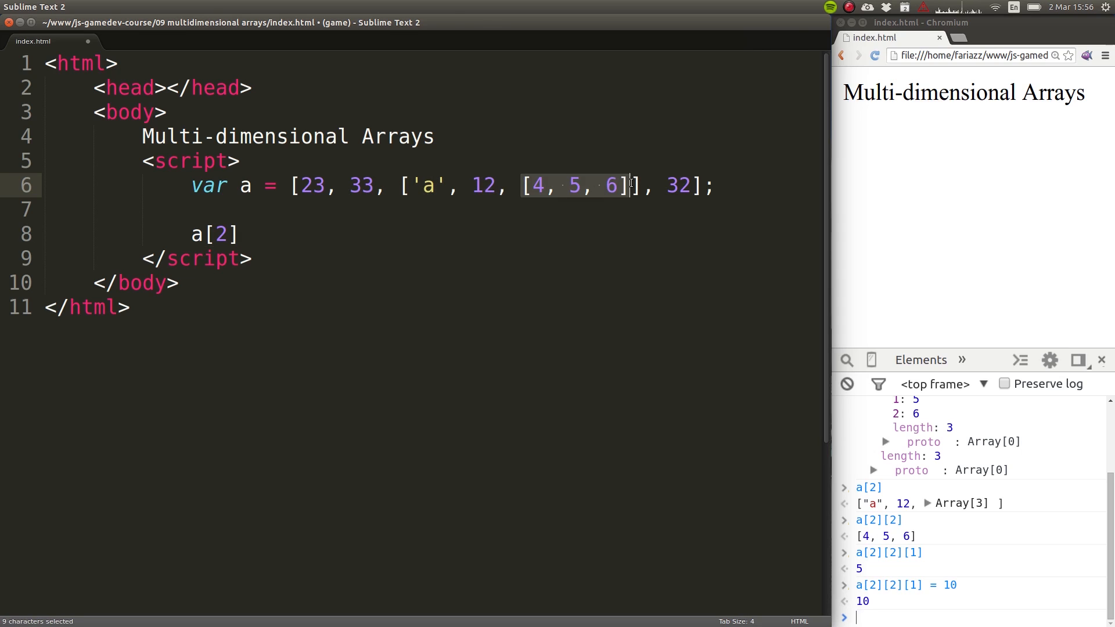
# Complete the statement a[2][2][1] = 10; below the array declaration.
pyautogui.write('[]')
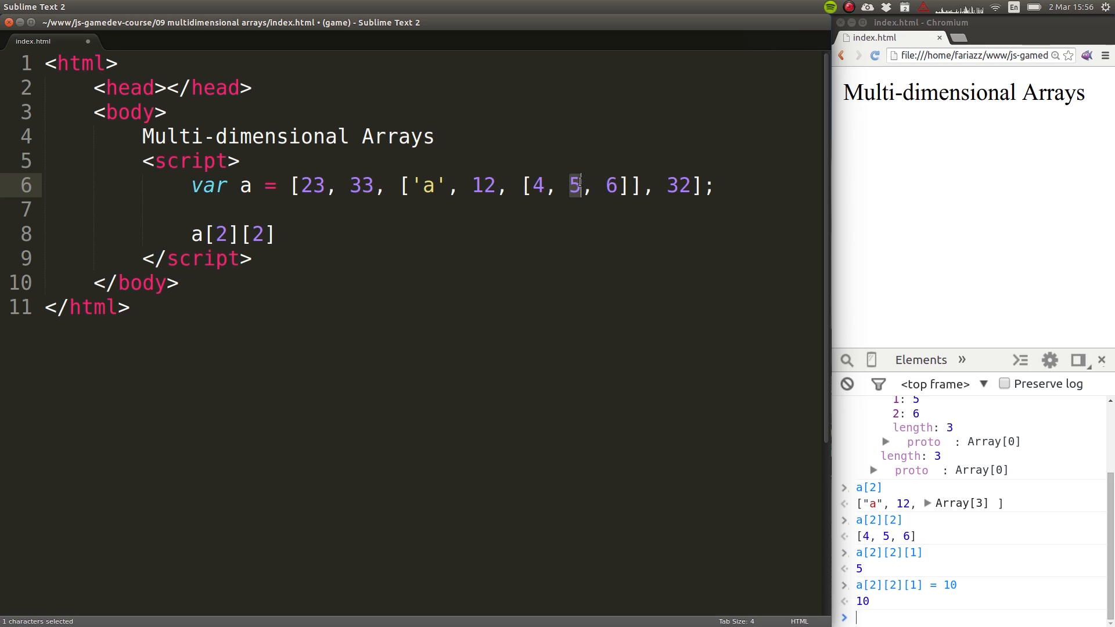
pyautogui.write('[]')
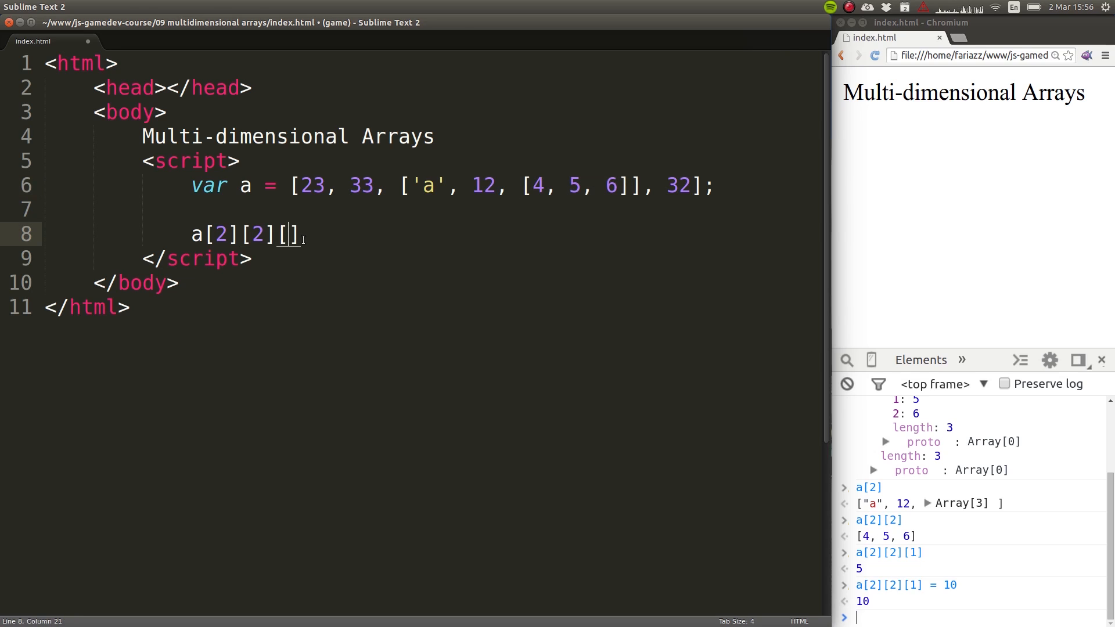
pyautogui.write('1')
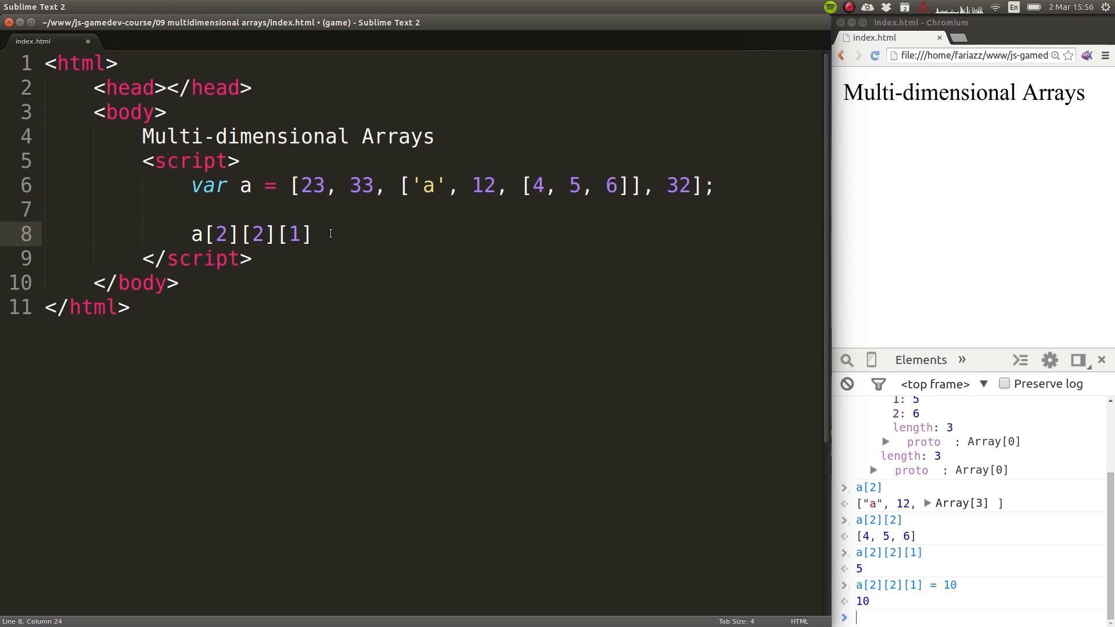
pyautogui.write('= 10;')
pyautogui.write('console.l')
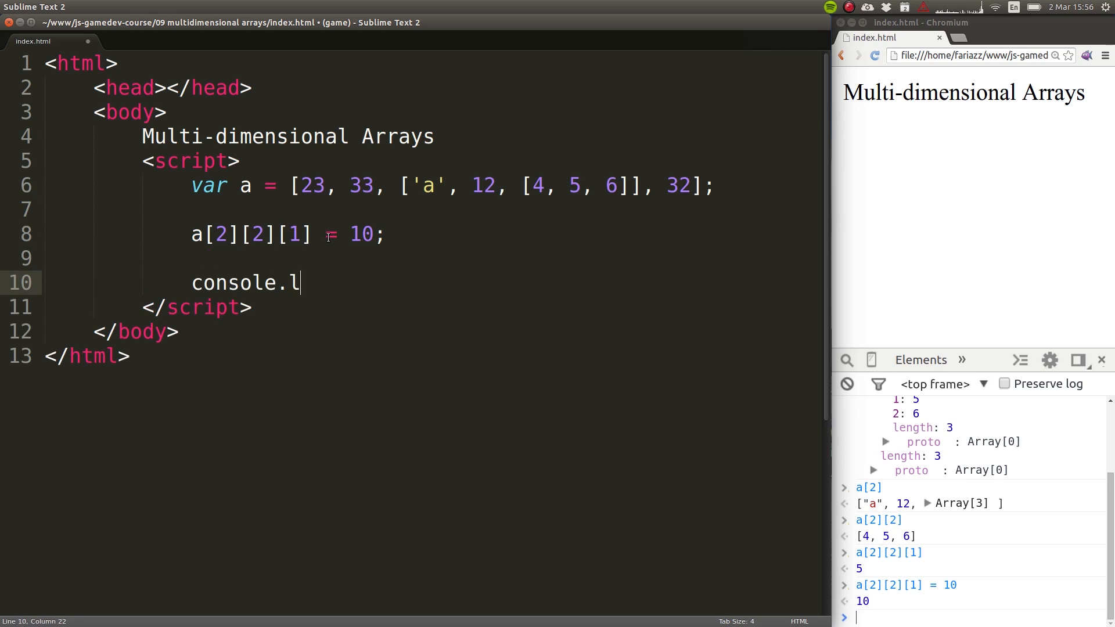
# Finish console.log(a) and expand the logged array to show the inner 4, 10, 6.
pyautogui.write('og(a);')
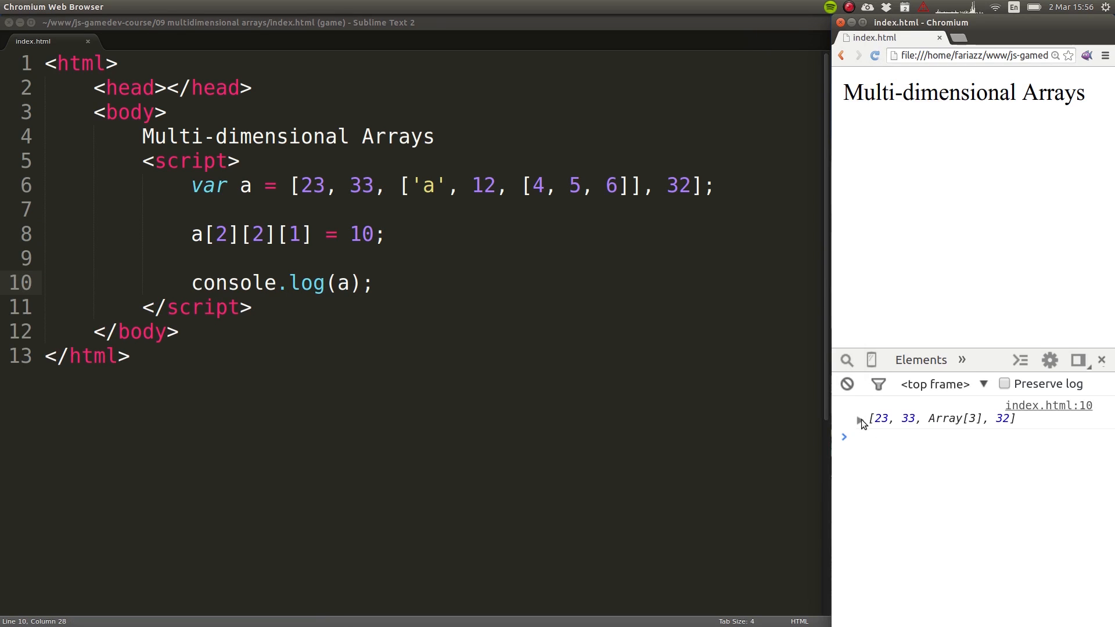
pyautogui.click(859, 418)
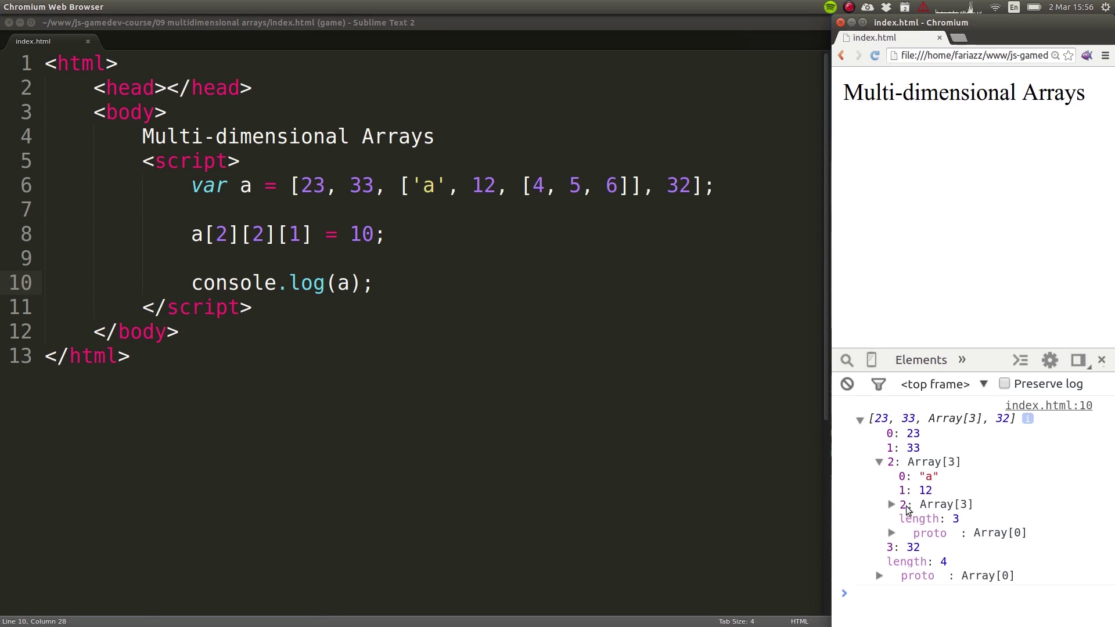
pyautogui.click(891, 504)
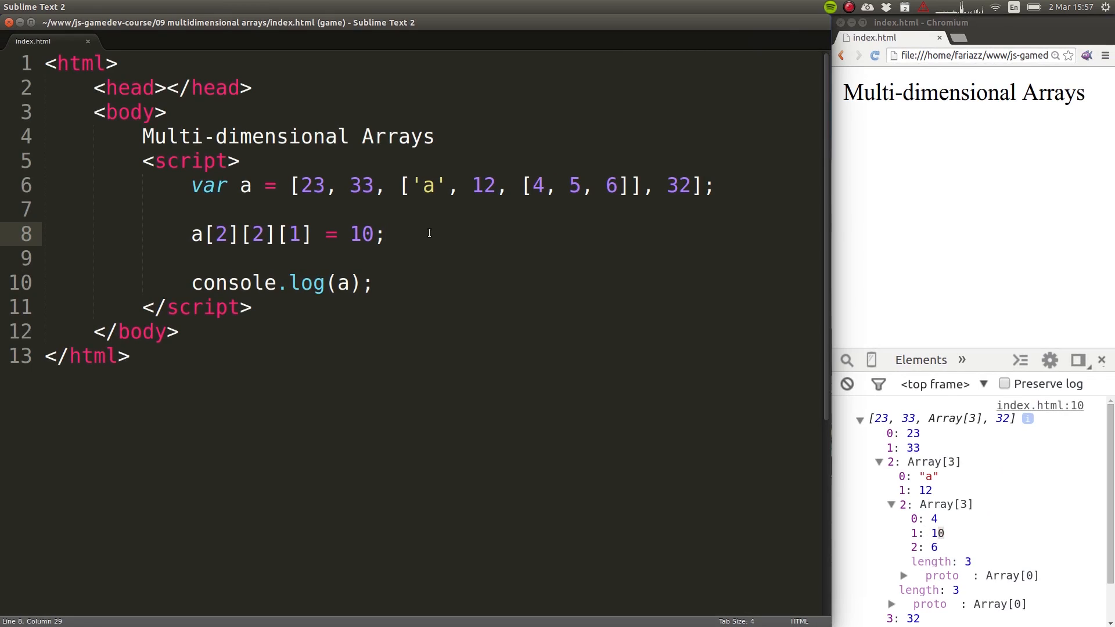
pyautogui.click(384, 235)
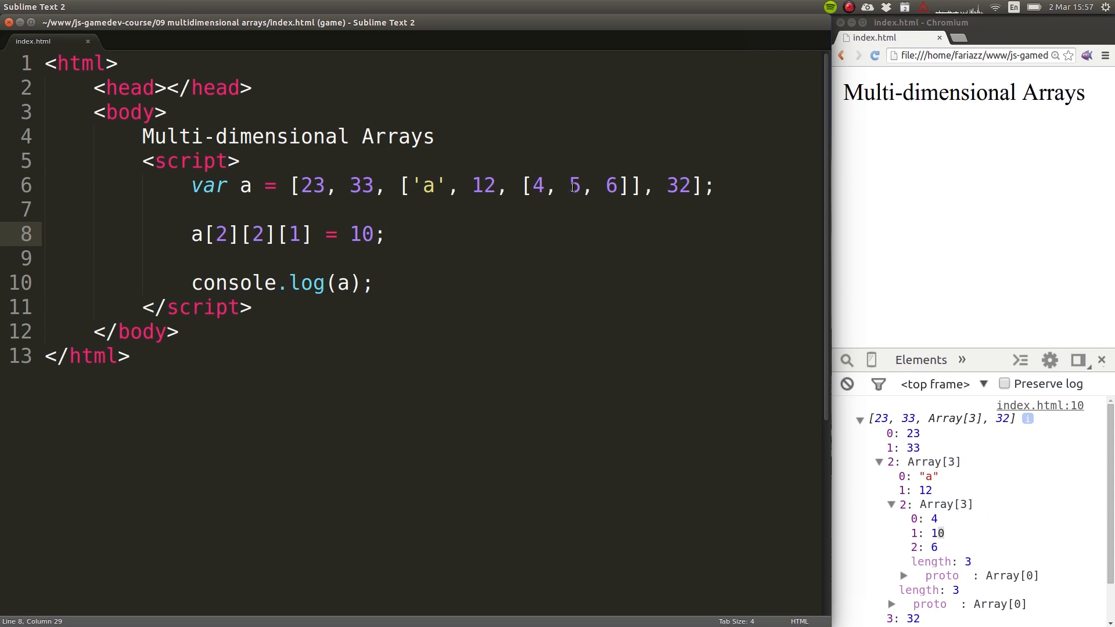
pyautogui.moveTo(444, 172)
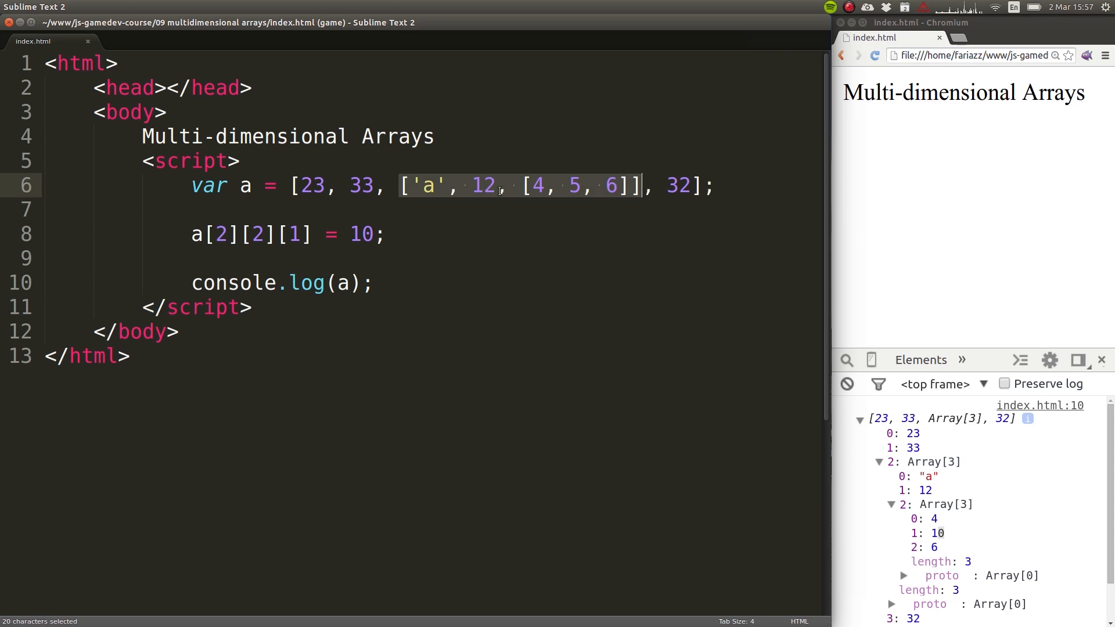
pyautogui.doubleClick(564, 186)
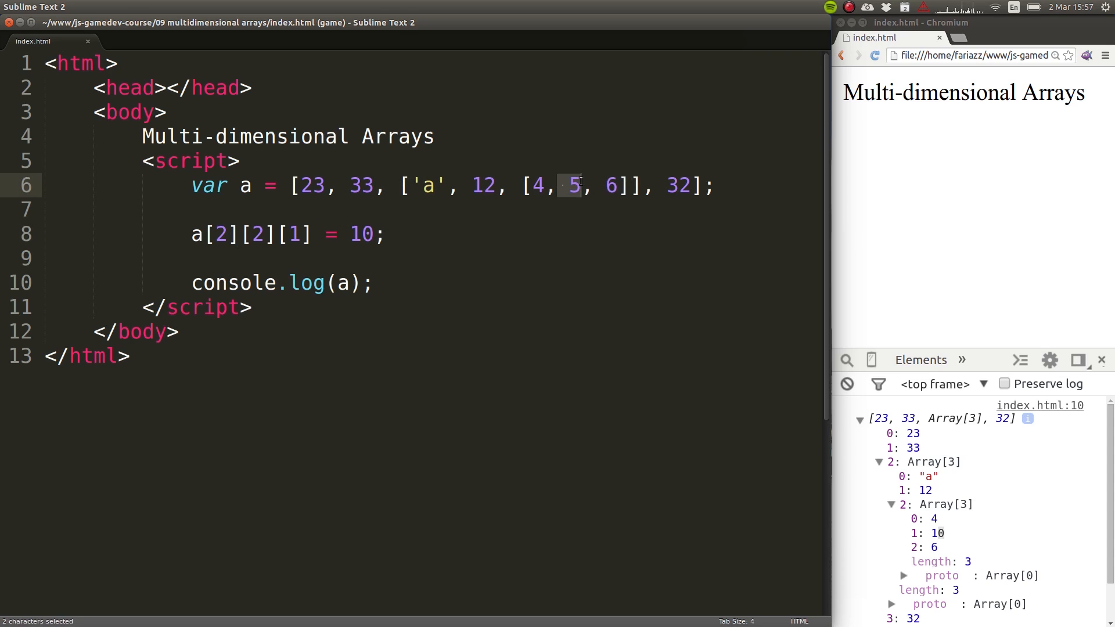
pyautogui.moveTo(594, 192)
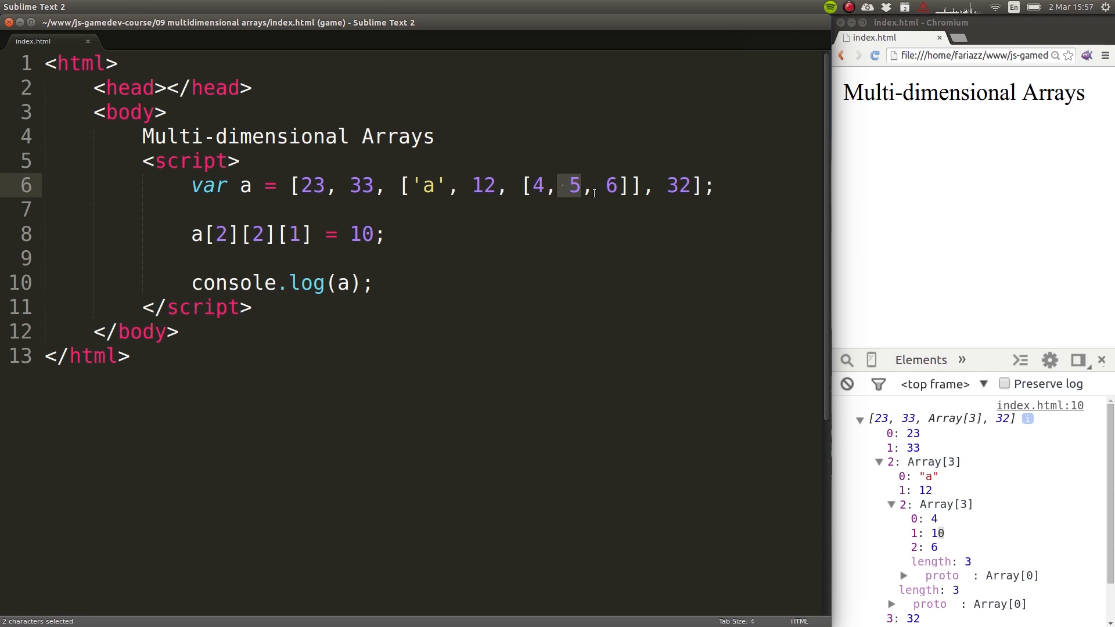